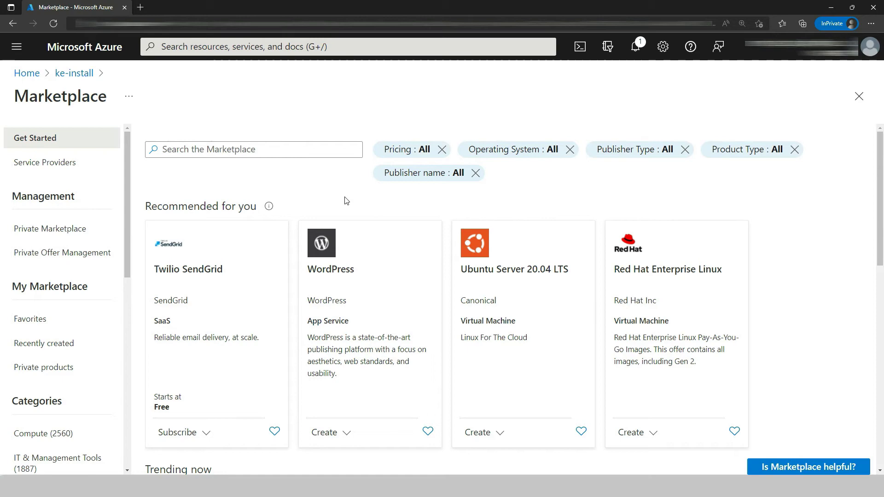
Find Windows 11 in the Marketplace and start creating a Windows 11 Pro virtual machine
{"action": "left_click", "coordinate": [253, 149]}
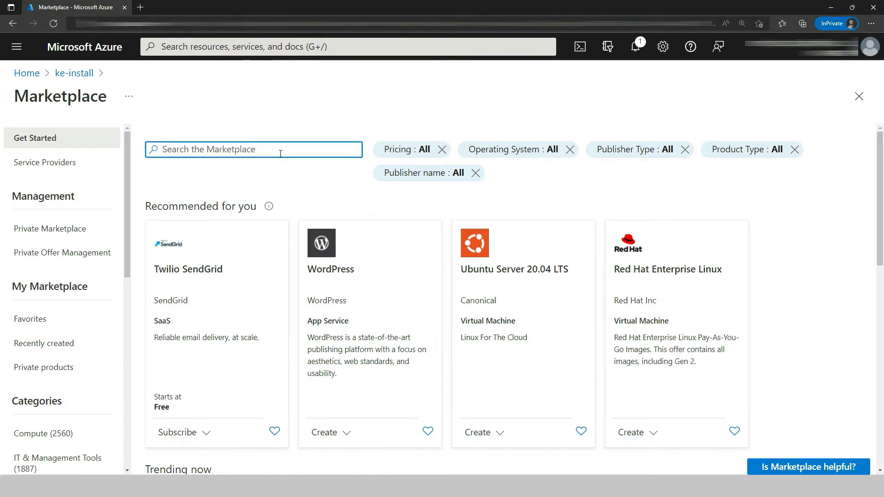
{"action": "type", "text": "windows 11"}
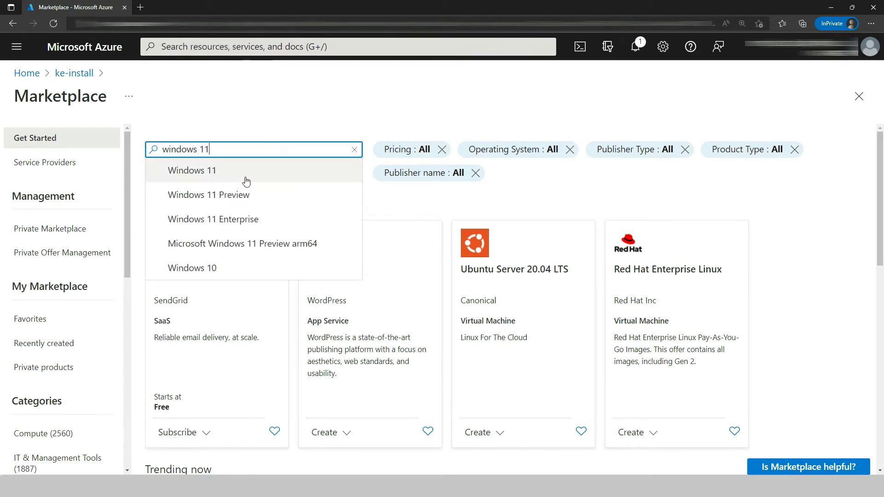
{"action": "left_click", "coordinate": [192, 170]}
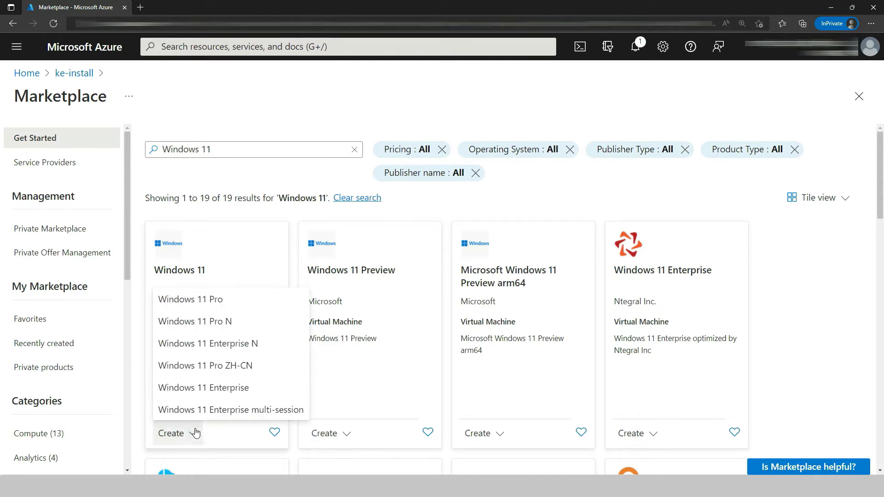
{"action": "left_click", "coordinate": [190, 299]}
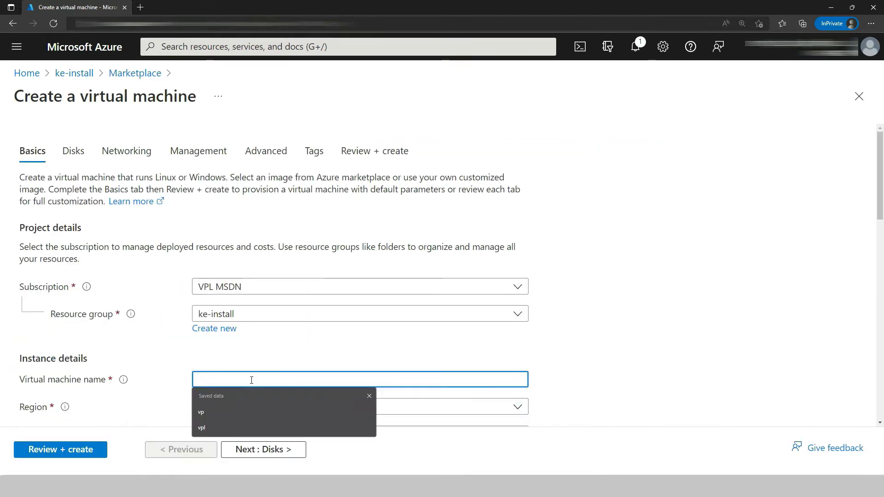
Name the VM keinstall and confirm holding an eligible Windows 11 licence
{"action": "type", "text": "keinstall"}
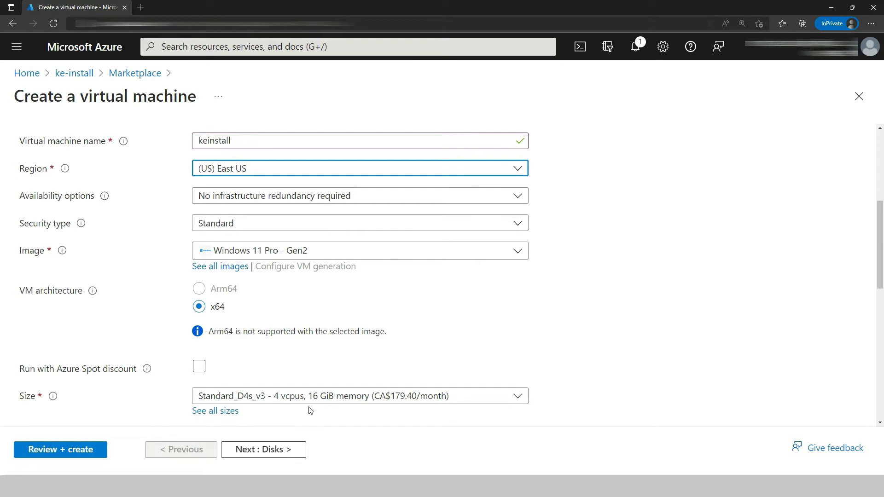
{"action": "mouse_move", "coordinate": [333, 412]}
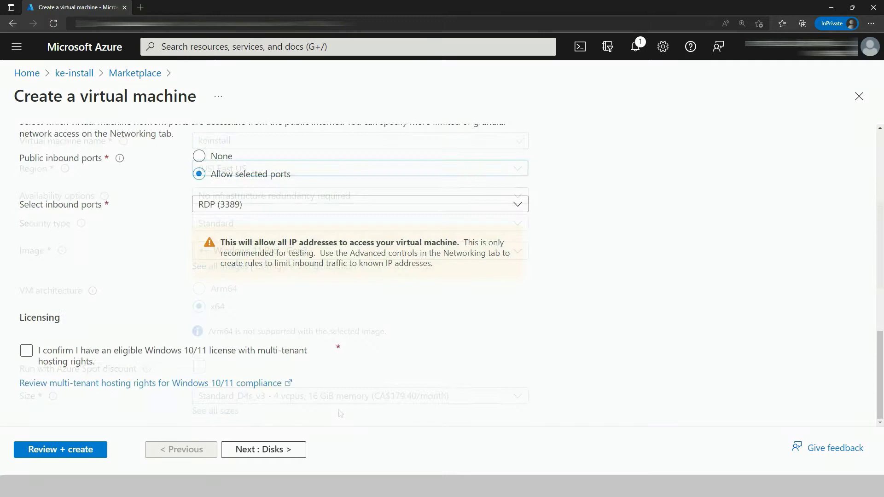
{"action": "left_click", "coordinate": [60, 449]}
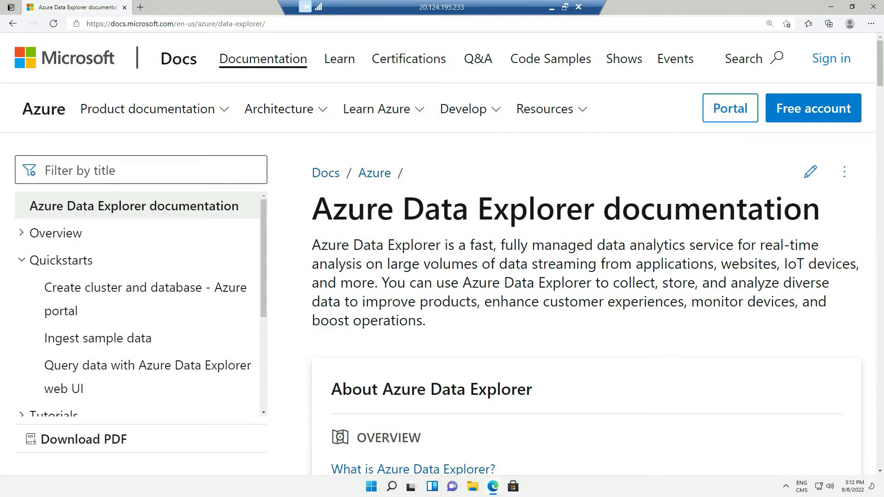
Filter docs by 'emula', reach the Install the Kusto emulator prerequisites and highlight Windows 11
{"action": "type", "text": "emulat"}
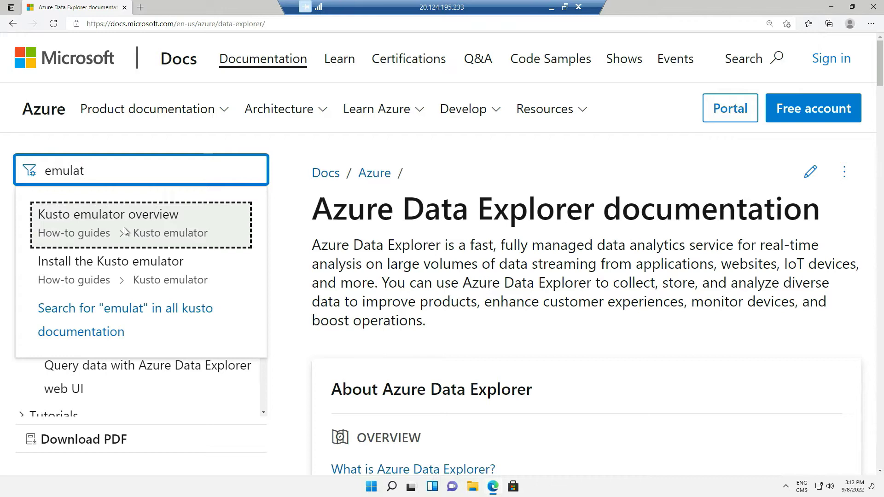
{"action": "mouse_move", "coordinate": [119, 274]}
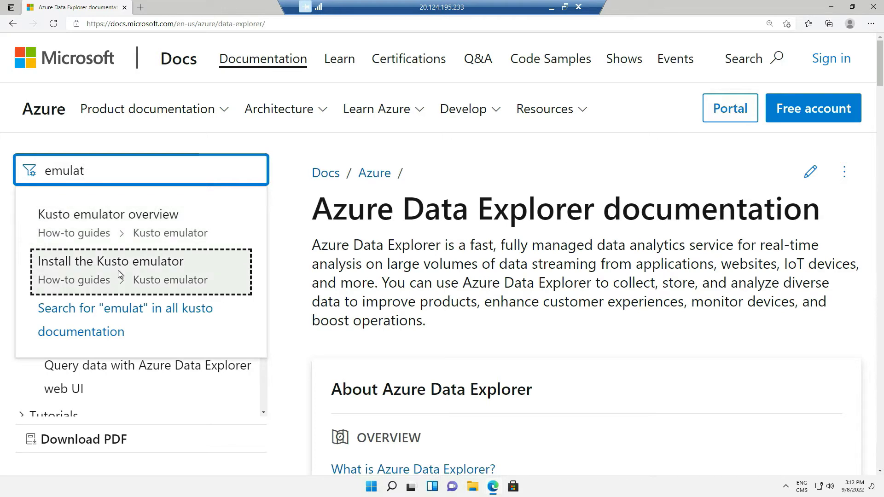
{"action": "left_click", "coordinate": [111, 260]}
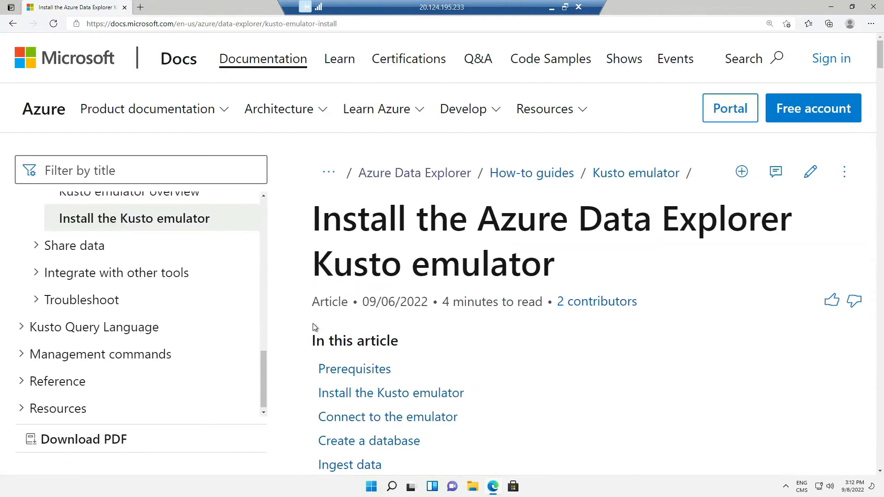
{"action": "scroll", "scroll_direction": "down", "scroll_amount": 3}
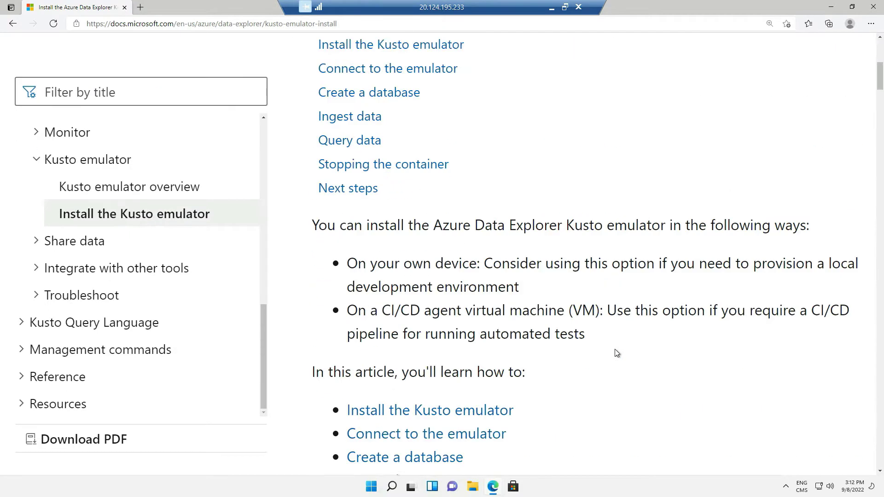
{"action": "scroll", "scroll_direction": "down", "scroll_amount": 3}
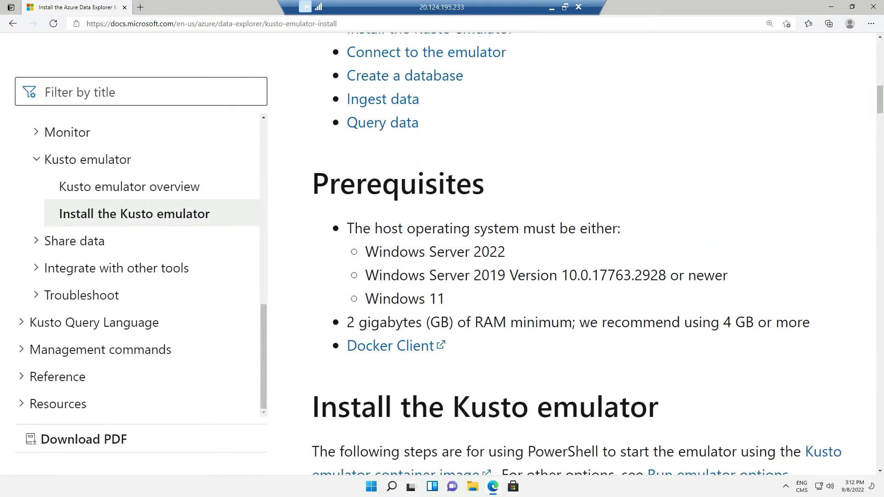
{"action": "double_click", "coordinate": [404, 299]}
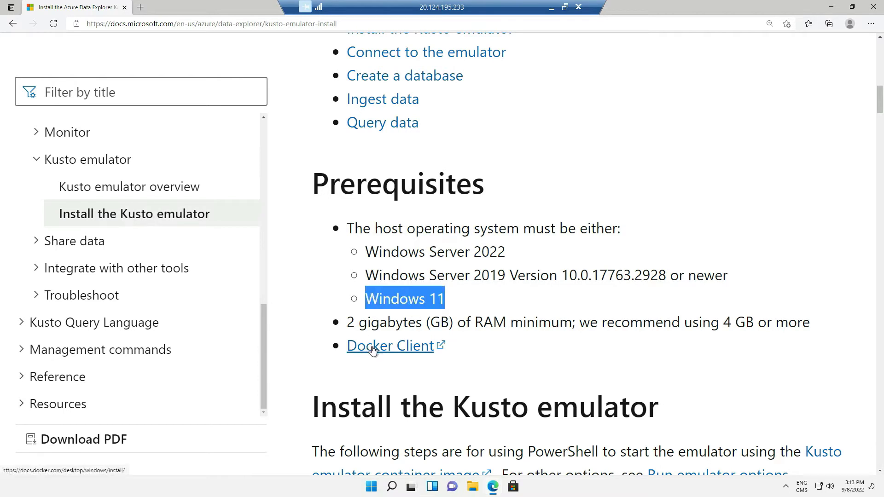
Search the system for an installed docker app
{"action": "left_click", "coordinate": [371, 486]}
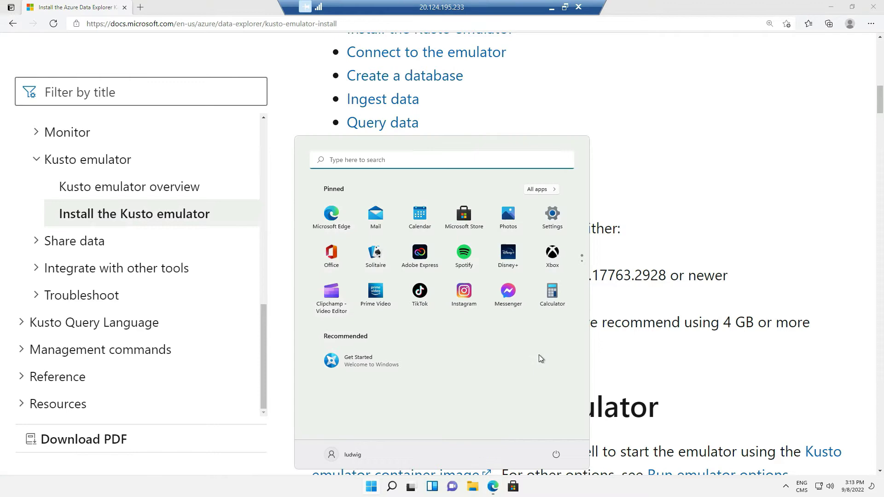
{"action": "type", "text": "docker"}
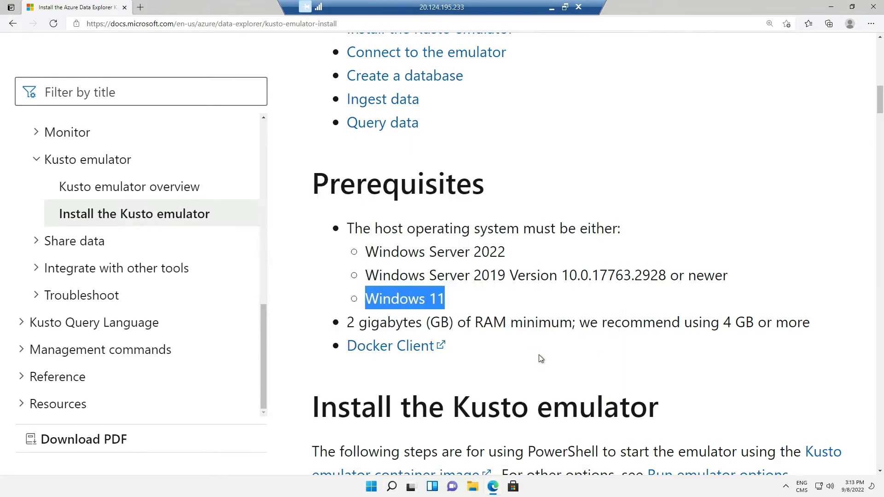
Follow the Docker Client link and download Docker Desktop for Windows
{"action": "left_click", "coordinate": [389, 345]}
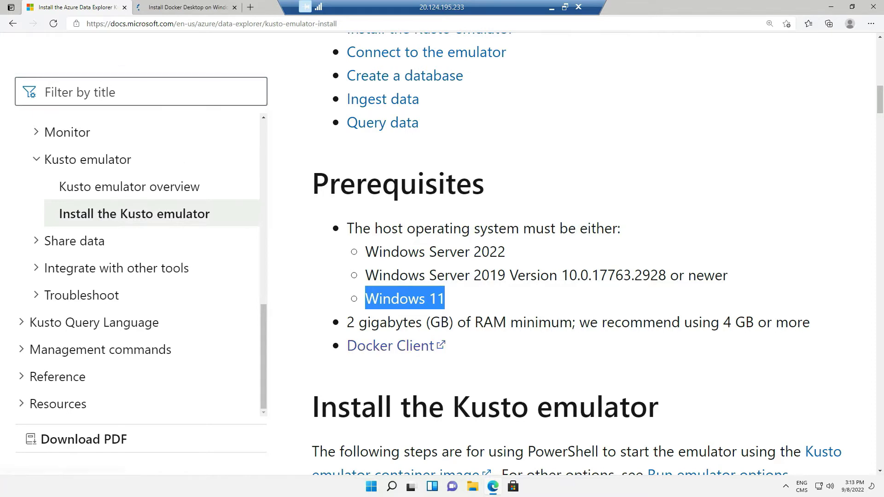
{"action": "left_click", "coordinate": [186, 6]}
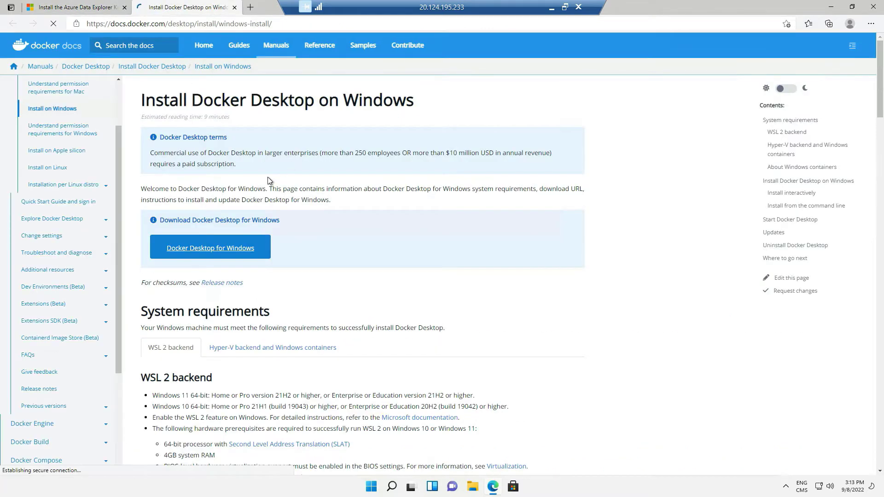
{"action": "left_click", "coordinate": [210, 248]}
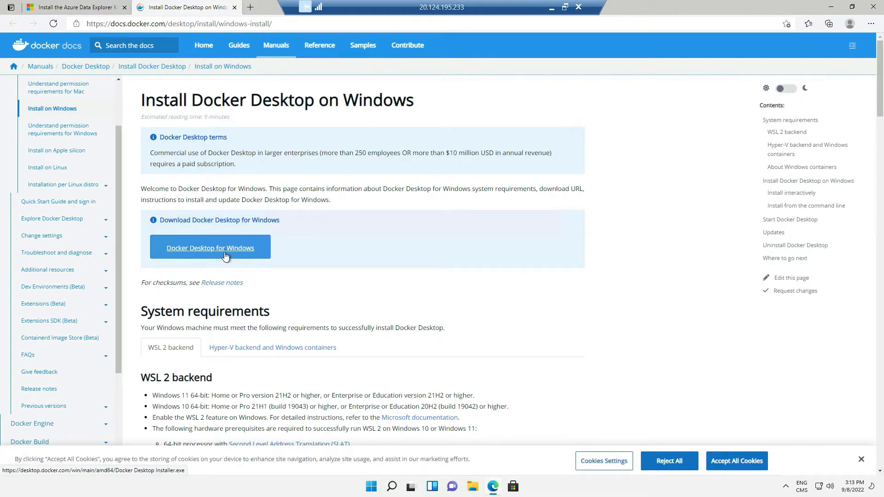
Run the Docker Desktop installer and accept the WSL 2 configuration
{"action": "left_click", "coordinate": [210, 248]}
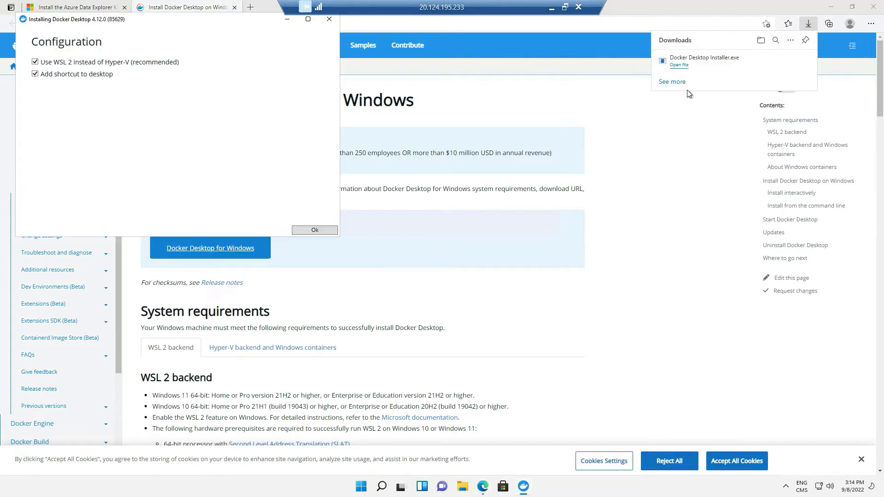
{"action": "left_click", "coordinate": [315, 231]}
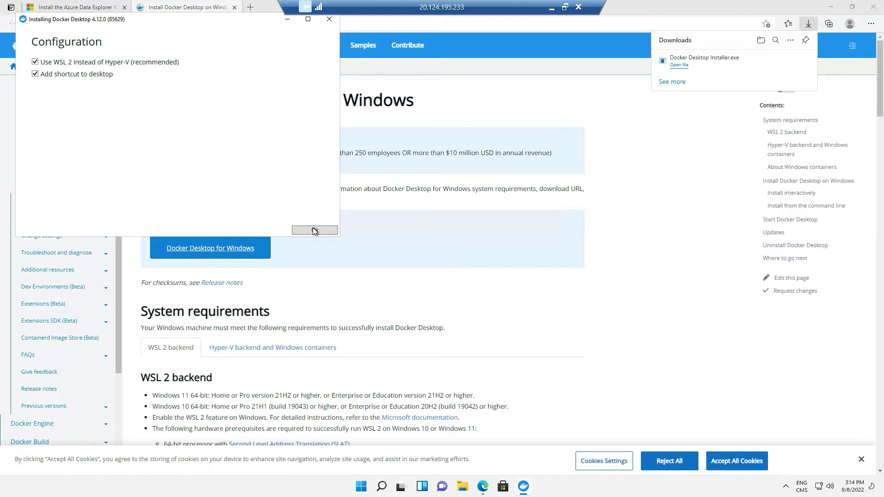
{"action": "left_click", "coordinate": [314, 231]}
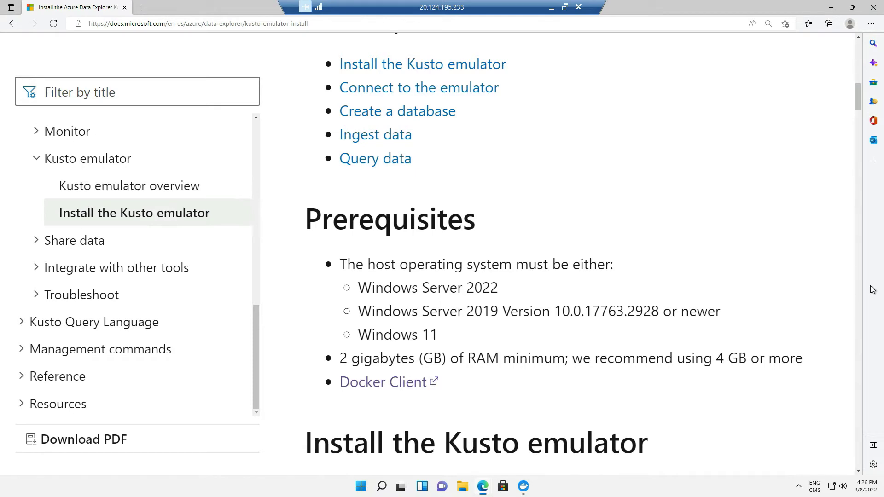
Confirm switching Docker Desktop to Windows containers, surfacing the containers-disabled error
{"action": "scroll", "scroll_direction": "down", "scroll_amount": 3}
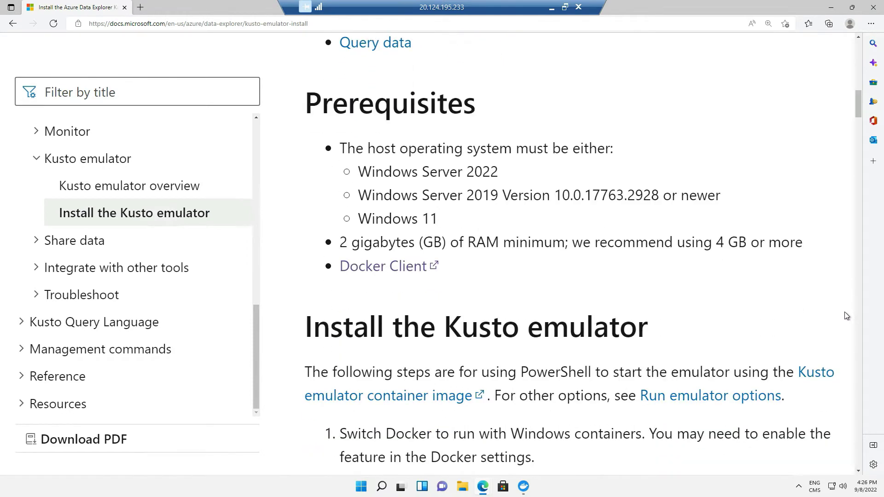
{"action": "scroll", "scroll_direction": "down", "scroll_amount": 3}
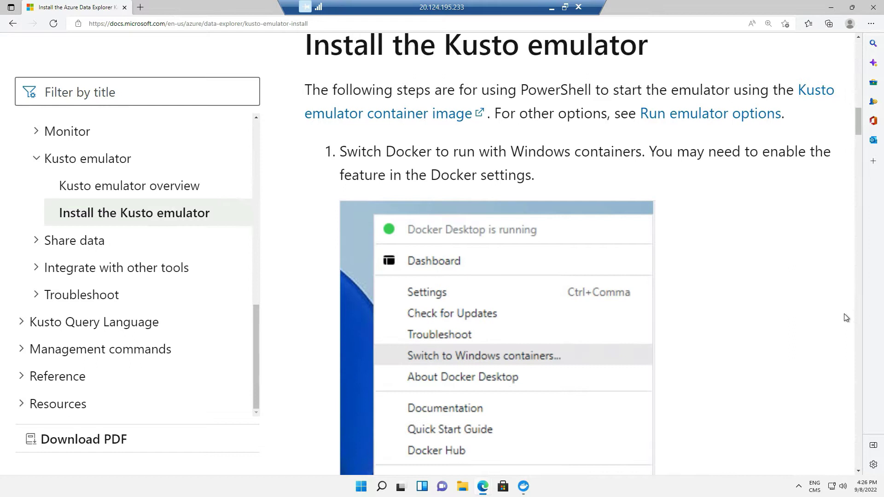
{"action": "mouse_move", "coordinate": [856, 318]}
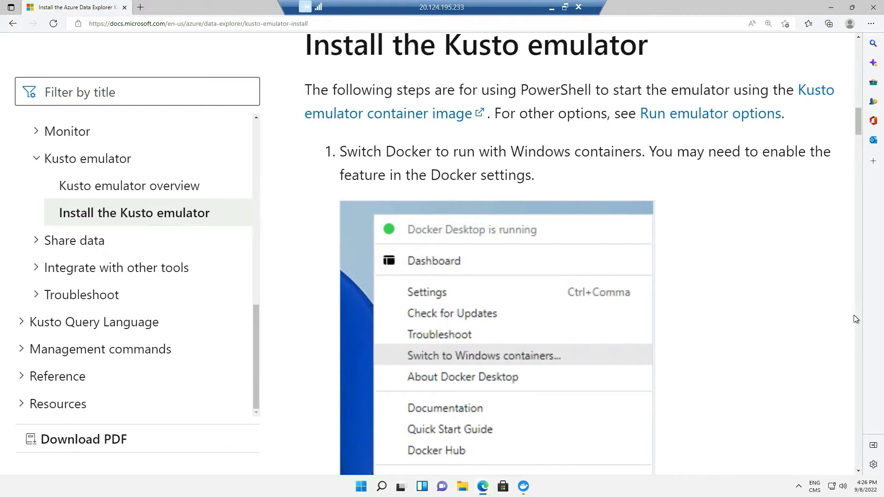
{"action": "mouse_move", "coordinate": [675, 299]}
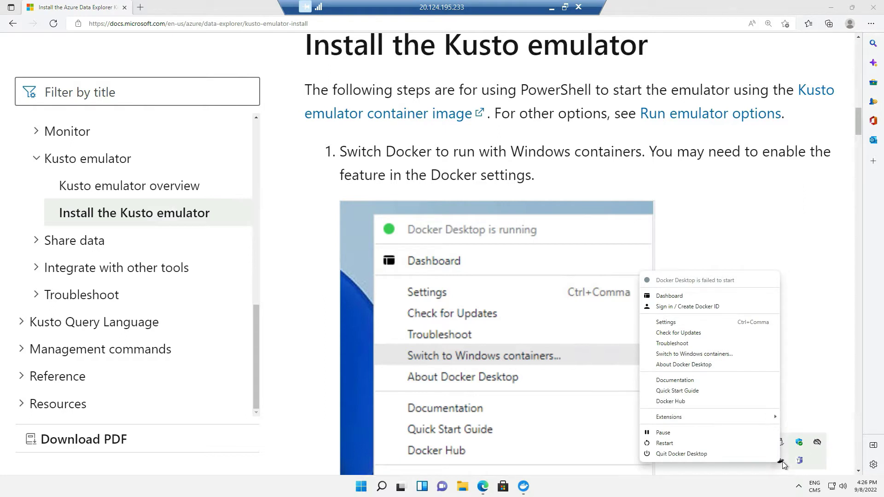
{"action": "mouse_move", "coordinate": [695, 357]}
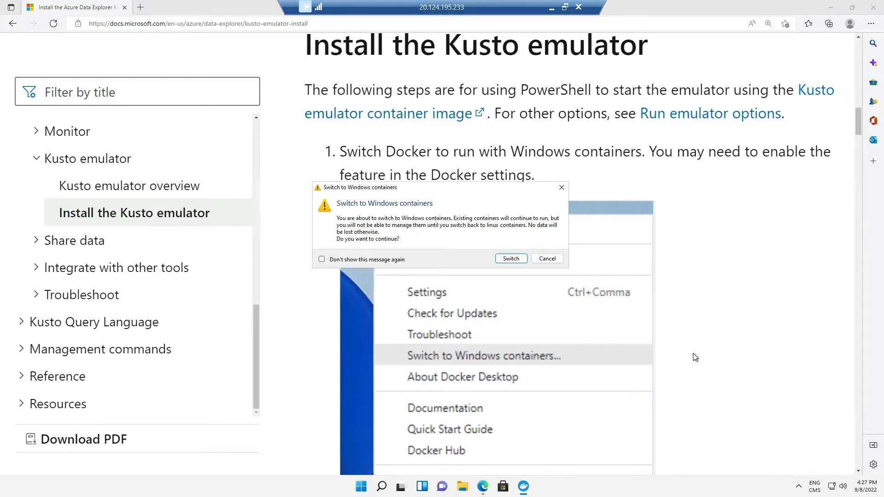
{"action": "left_click", "coordinate": [509, 259]}
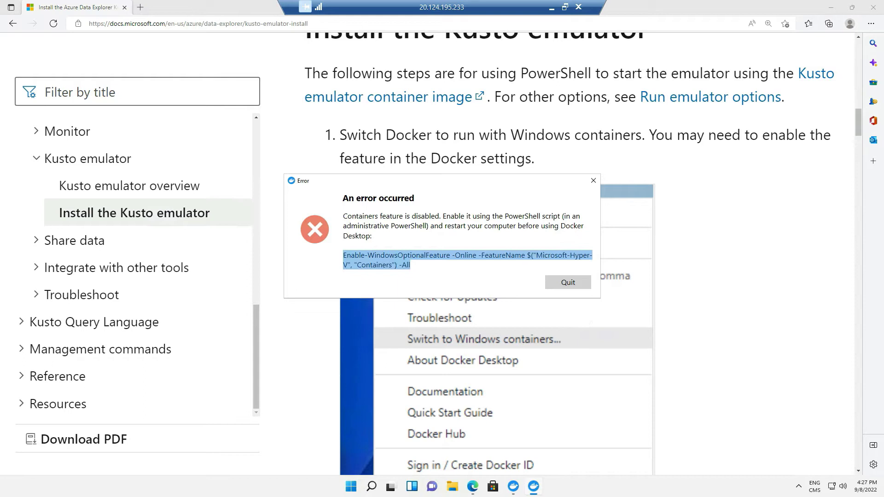
{"action": "mouse_move", "coordinate": [584, 354]}
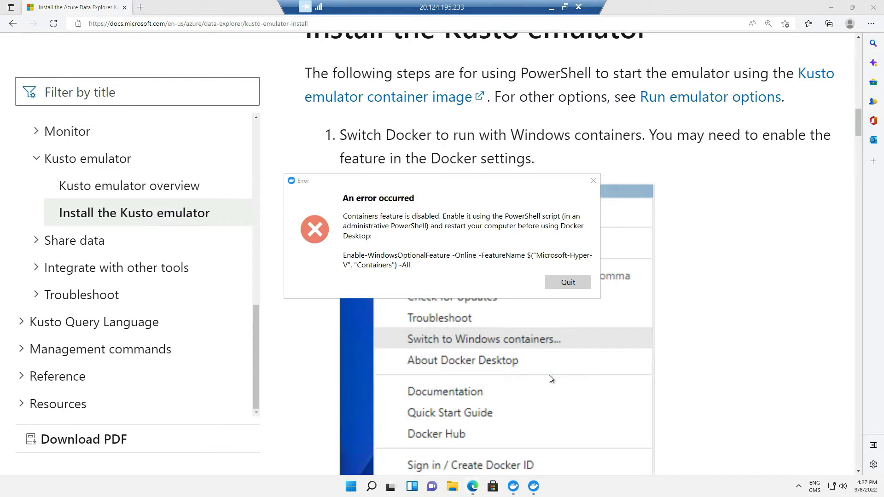
Enter the Enable-WindowsOptionalFeature Hyper-V, Containers command in the administrator PowerShell ISE
{"action": "left_click", "coordinate": [534, 486]}
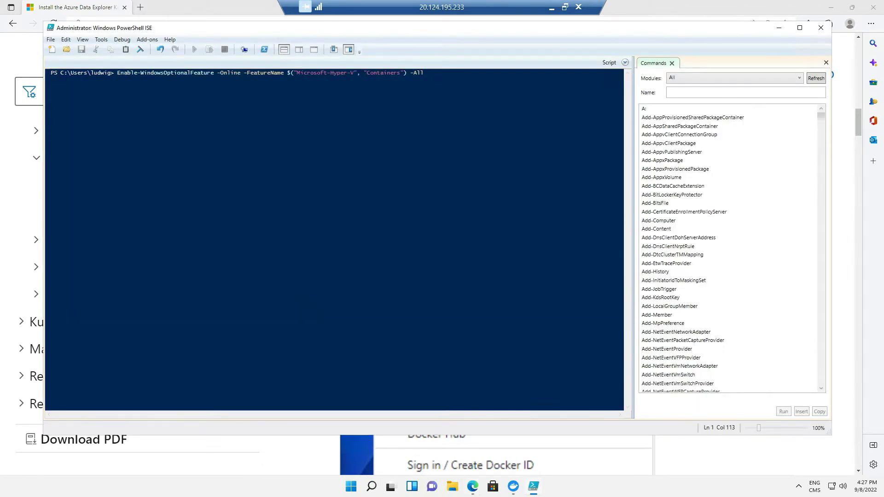
{"action": "left_click", "coordinate": [195, 50]}
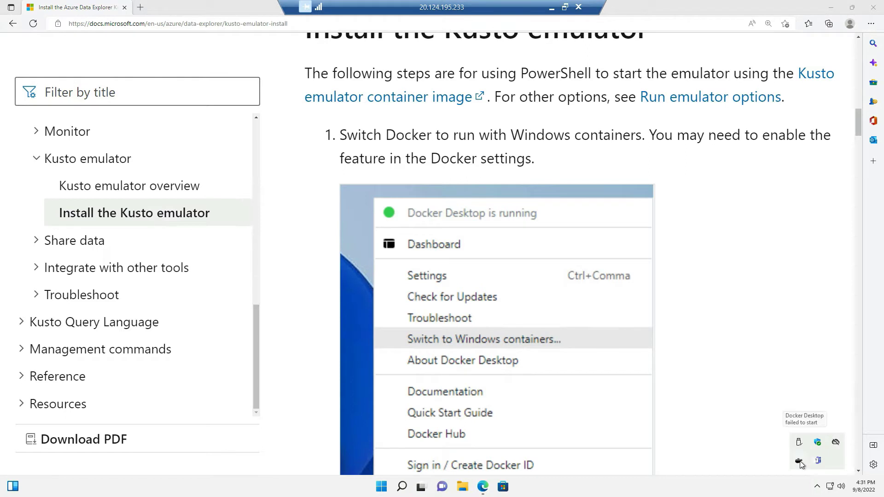
Copy the Windows Server docker run snippet from the guide and search Start for ise
{"action": "left_click", "coordinate": [483, 338]}
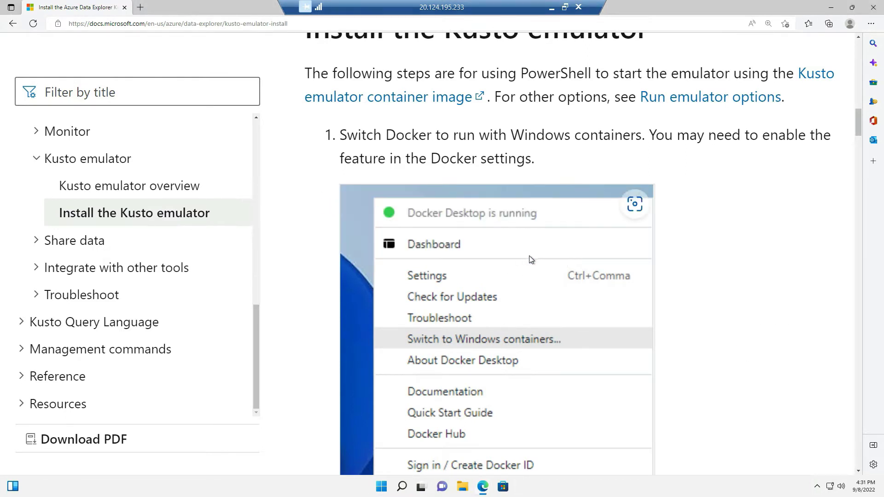
{"action": "scroll", "scroll_direction": "down", "scroll_amount": 3}
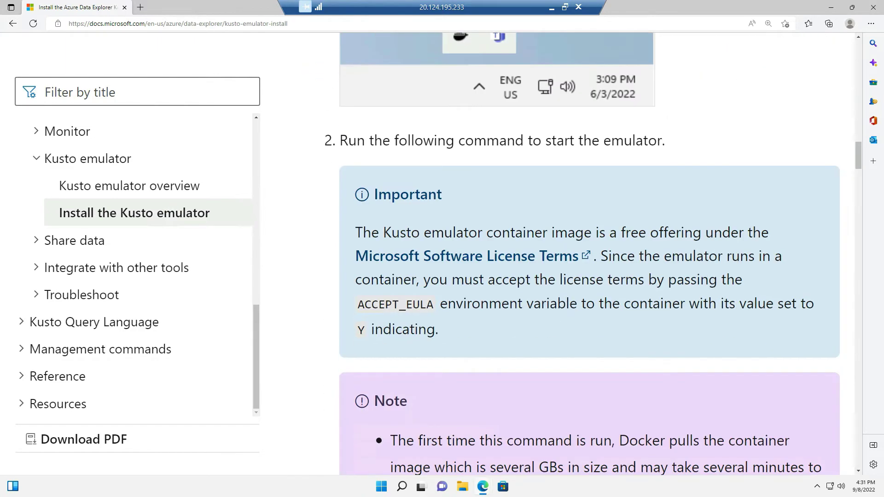
{"action": "scroll", "scroll_direction": "down", "scroll_amount": 3}
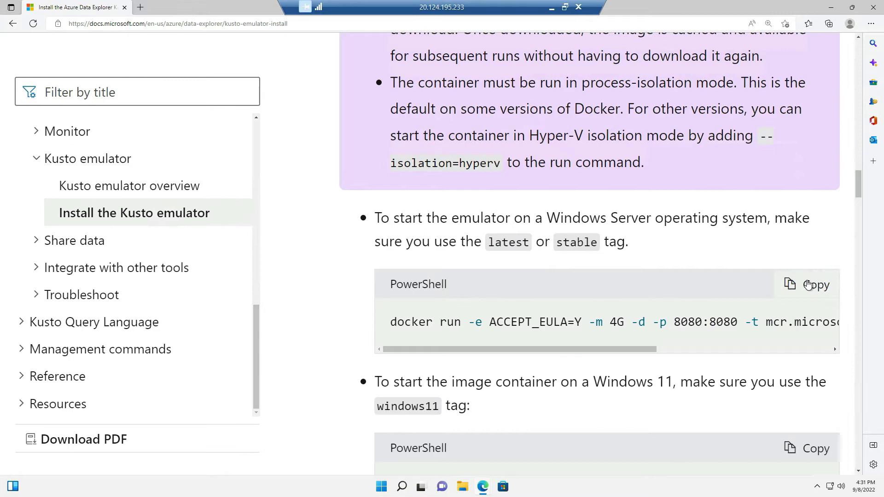
{"action": "left_click", "coordinate": [381, 486]}
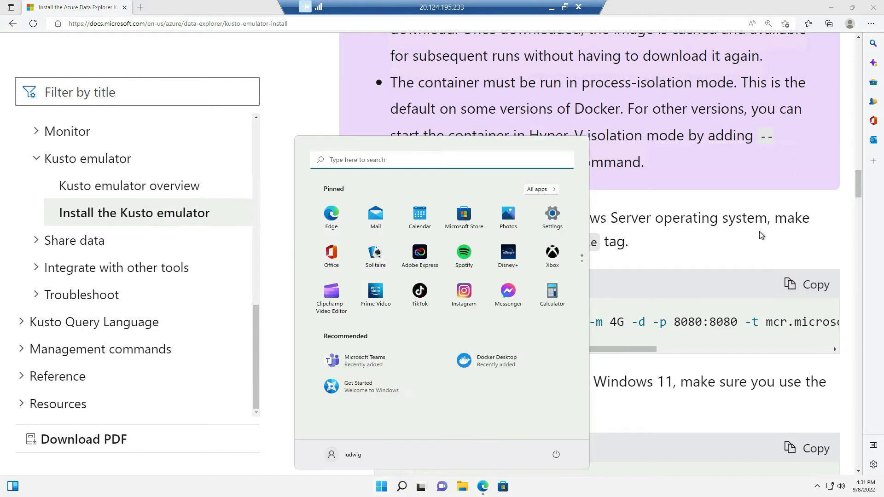
{"action": "type", "text": "ise"}
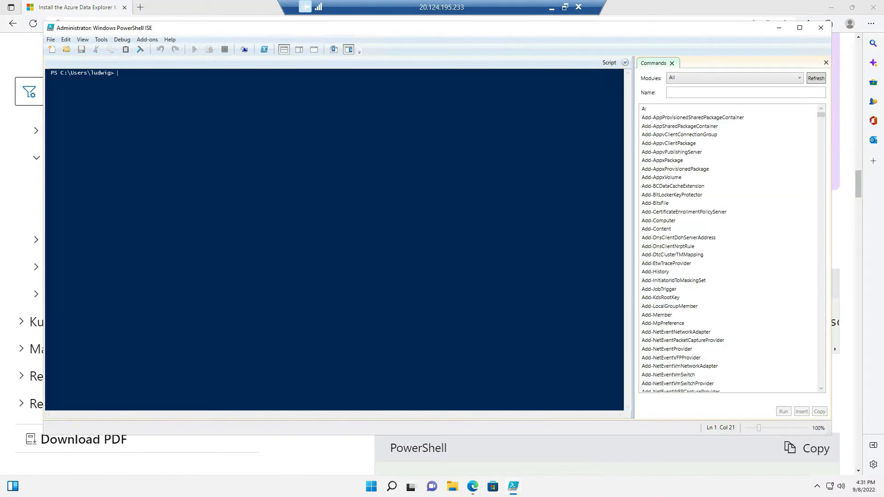
Enter docker run -e ACCEPT_EULA=Y -m 4G -d -p 8080:8080 -t kustainer:latest and highlight ACCEPT_EULA
{"action": "type", "text": "docker run -e ACCEPT_EULA=Y -m 4G -d -p 8080:8080 -t mcr.microsoft.com/azuredataexplorer/kustainer:latest"}
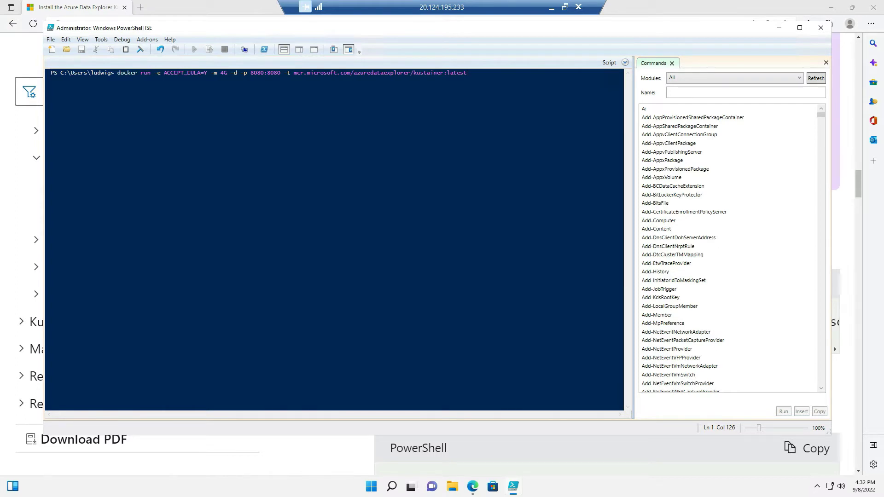
{"action": "double_click", "coordinate": [181, 73]}
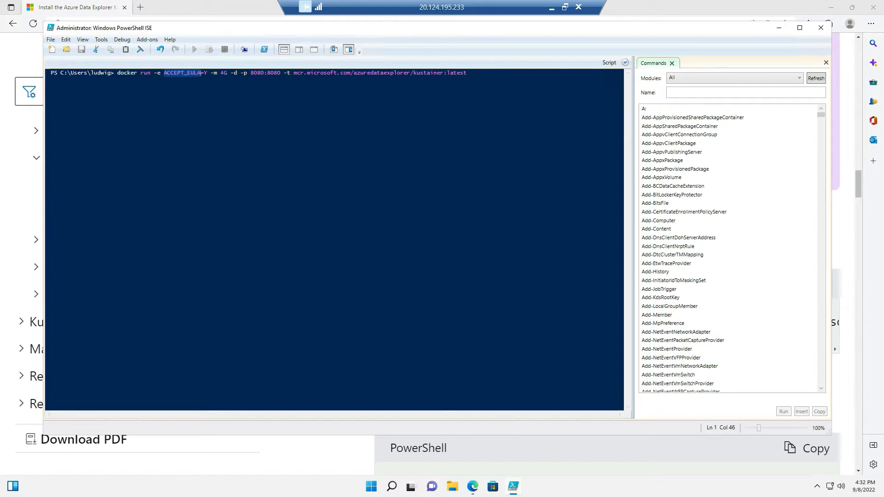
{"action": "left_click", "coordinate": [193, 49]}
{"action": "type", "text": "docker ps"}
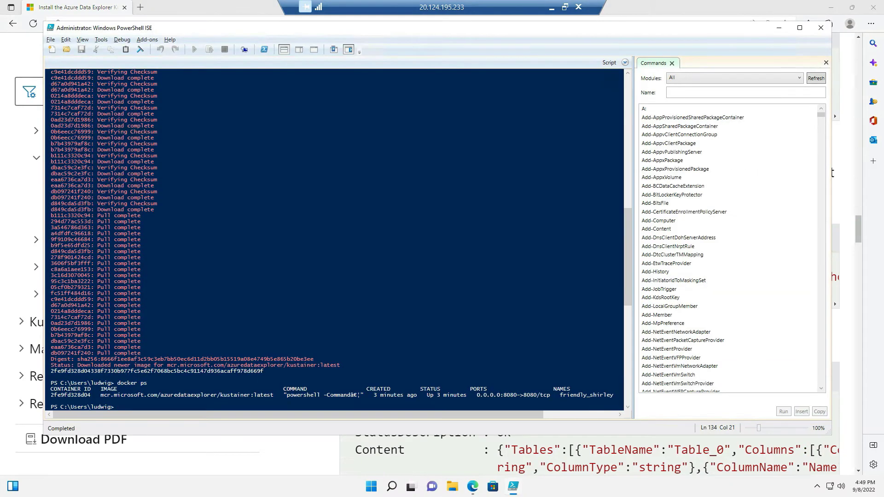
Test the emulator with a curl POST sending the '.show cluster' JSON body
{"action": "type", "text": "curl -Method post -ContentType 'application/json' -Body '{\"csl\":\".show cluster\"}' http://localhost:8080/v1/rest/mgmt"}
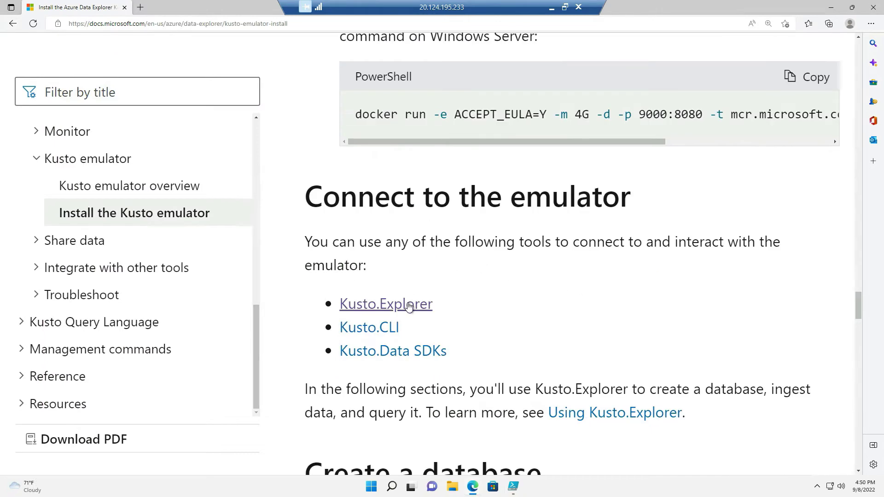
Go from the Kusto.Explorer docs page to its installation instructions
{"action": "left_click", "coordinate": [386, 304]}
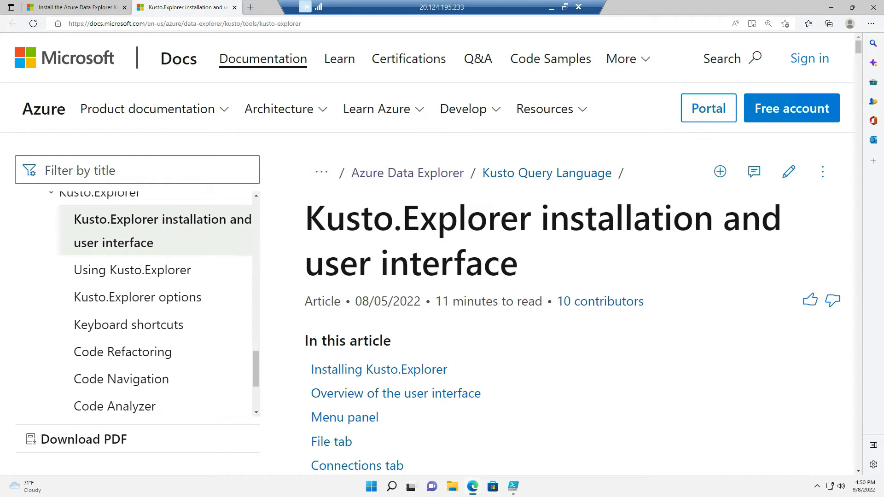
{"action": "scroll", "scroll_direction": "down", "scroll_amount": 3}
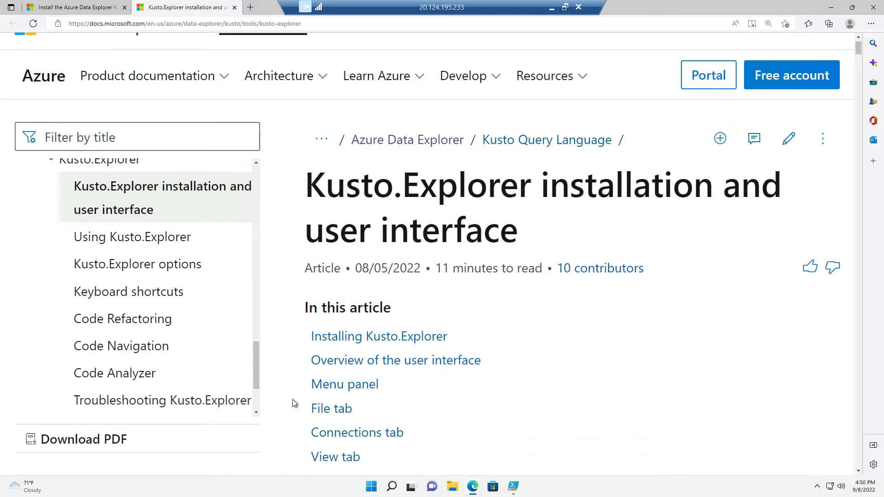
{"action": "left_click", "coordinate": [379, 336]}
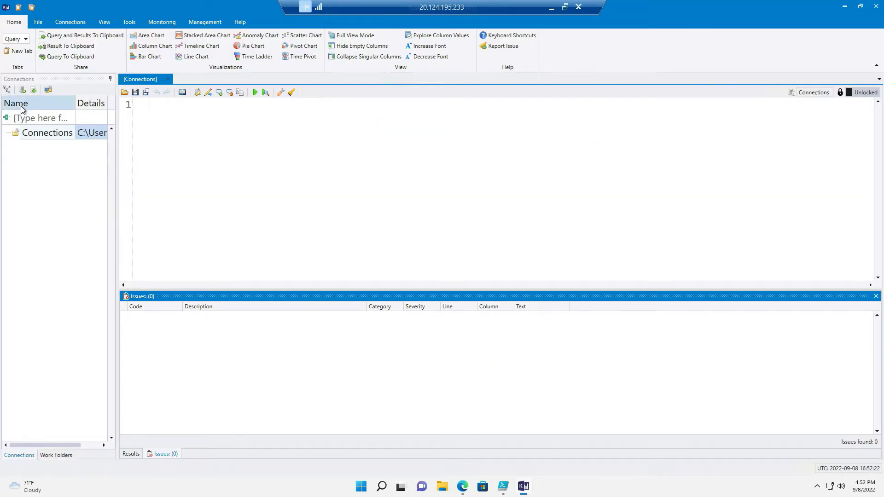
{"action": "left_click", "coordinate": [70, 21]}
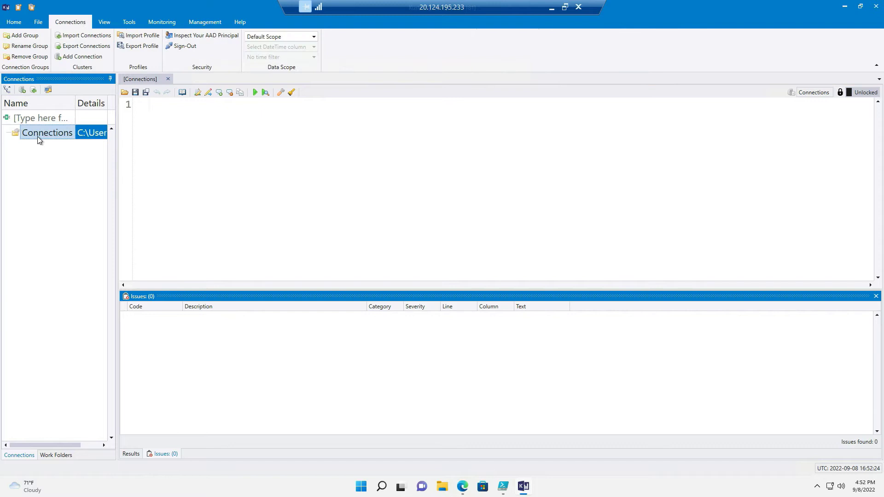
{"action": "left_click", "coordinate": [85, 56]}
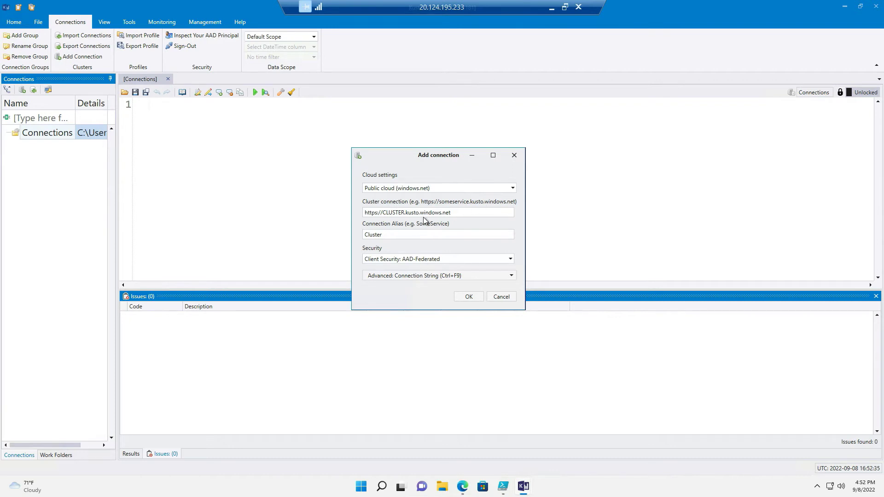
{"action": "left_click", "coordinate": [438, 212]}
{"action": "type", "text": "http://localhost"}
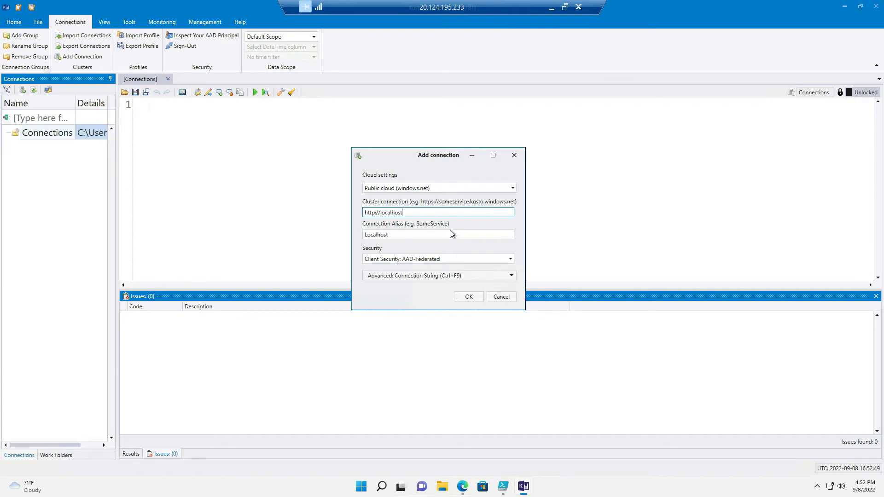
{"action": "type", "text": ":8080"}
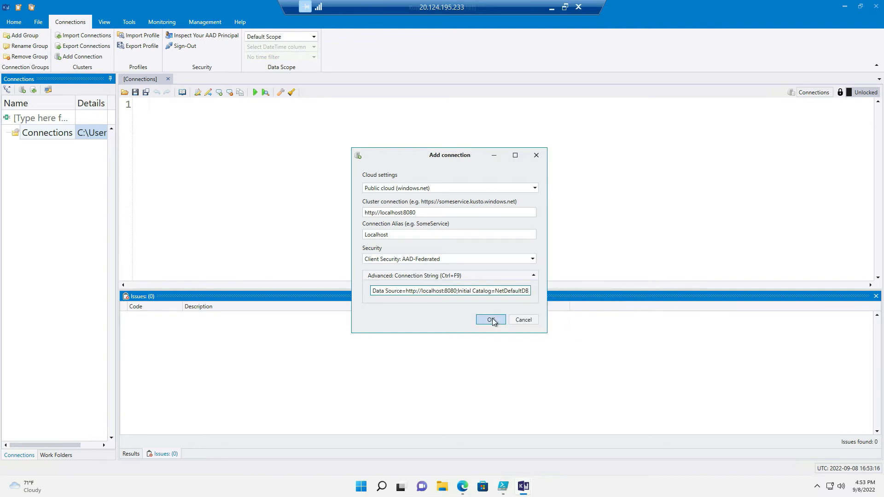
{"action": "left_click", "coordinate": [488, 320]}
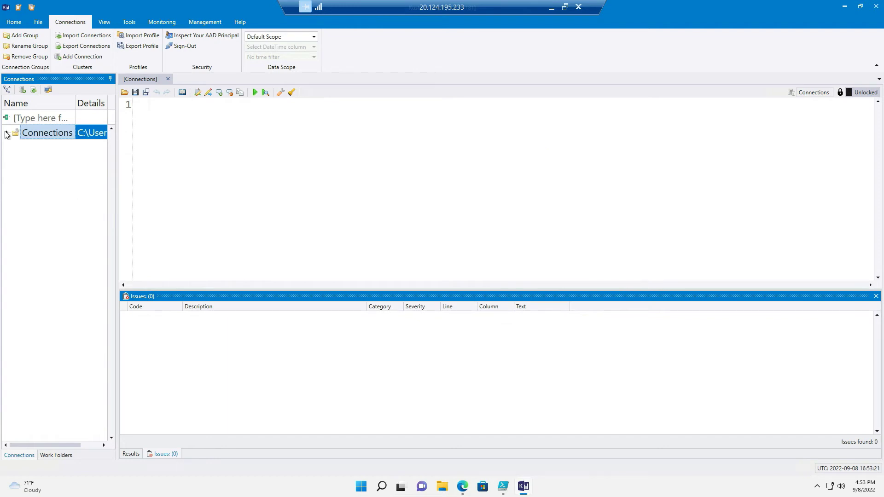
{"action": "left_click", "coordinate": [6, 133]}
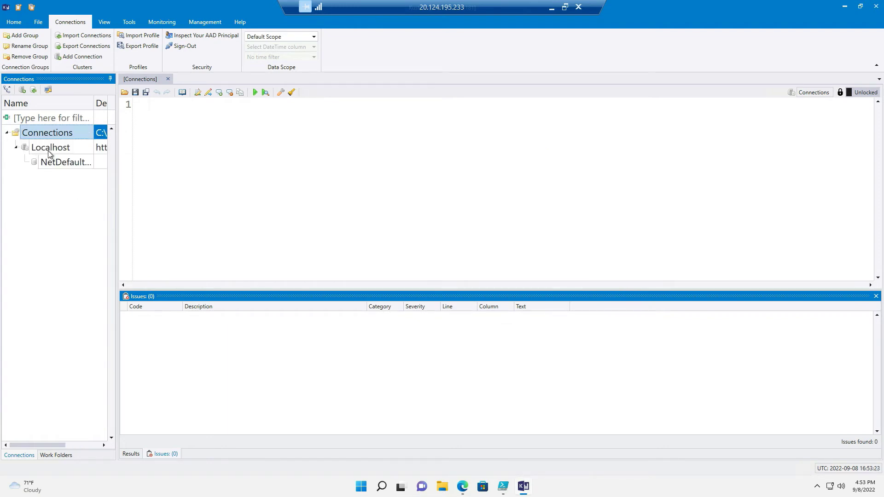
Run .show cluster, then .show capacity filtered to resources with Total > 1
{"action": "type", "text": ".show cluster"}
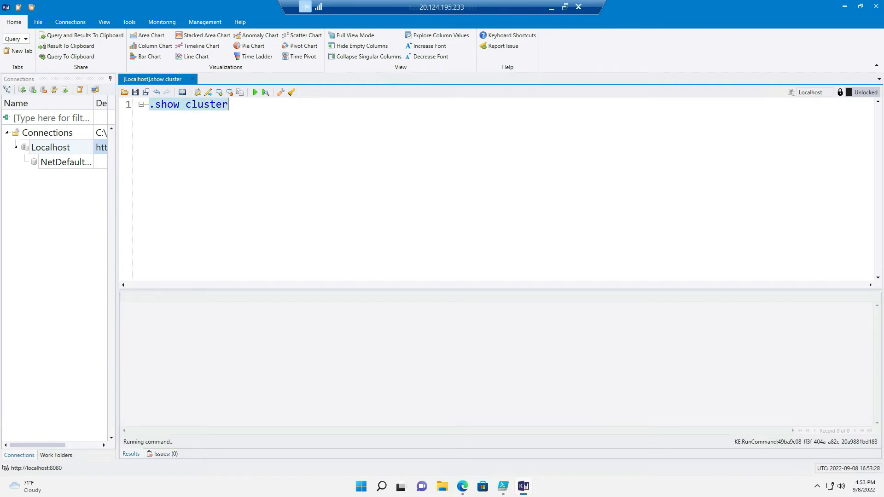
{"action": "left_click", "coordinate": [255, 92]}
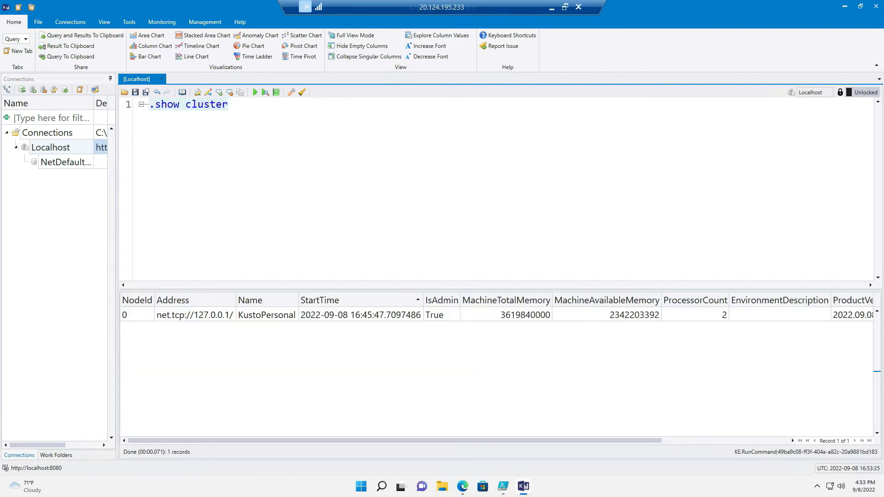
{"action": "type", "text": ".show ca"}
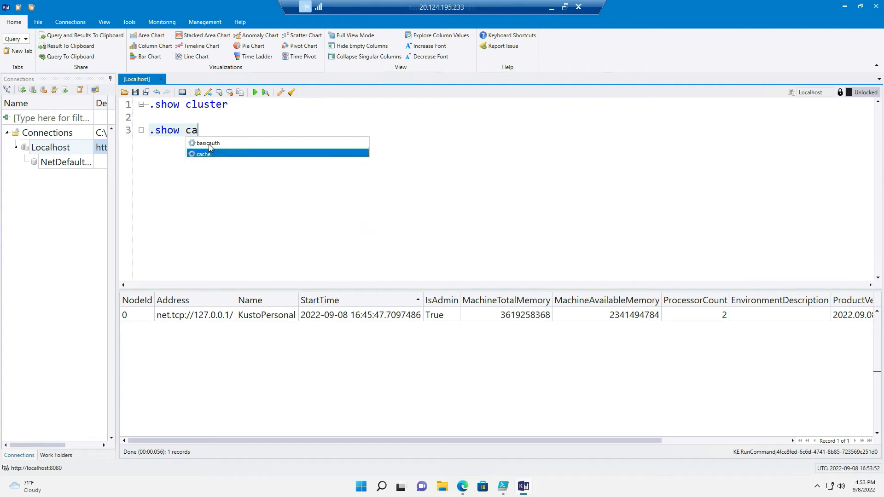
{"action": "type", "text": "pacity"}
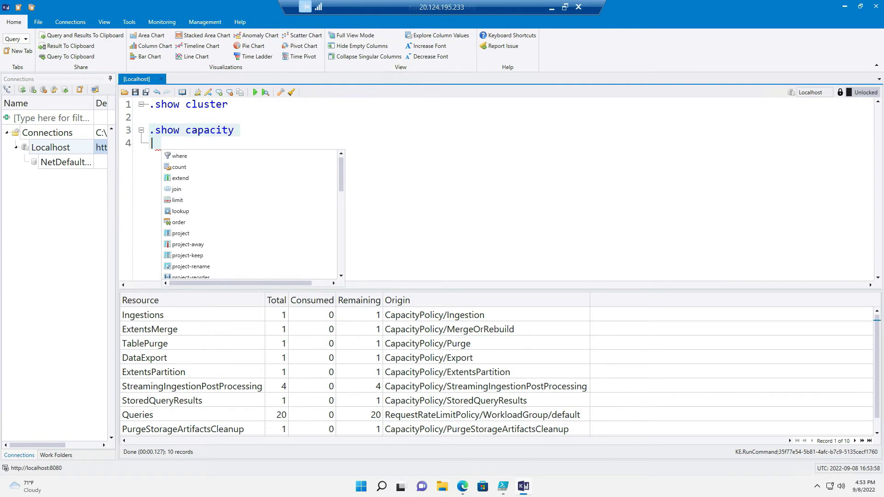
{"action": "type", "text": "where"}
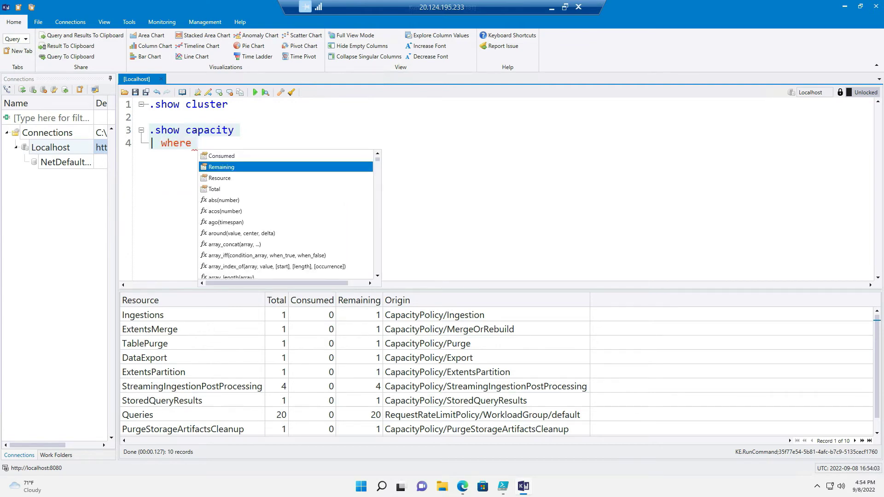
{"action": "type", "text": "Total > 1"}
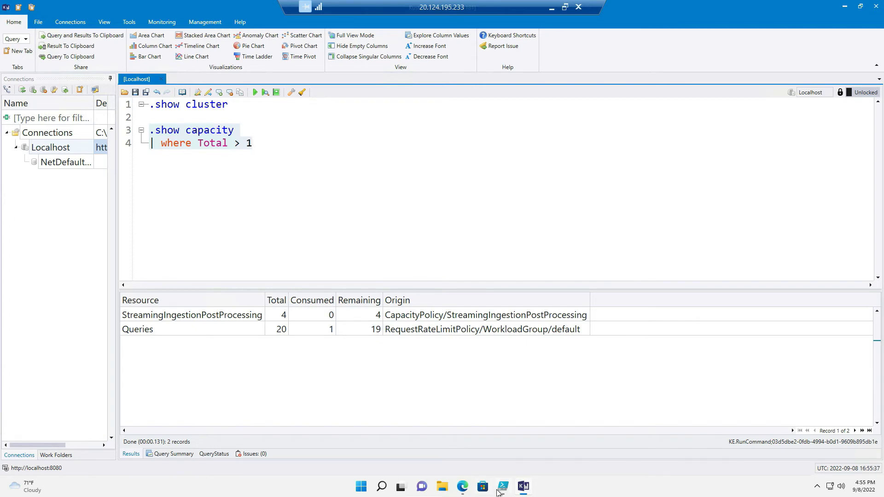
Kill container 2fe9fd328d04 with docker kill, then confirm docker ps lists no containers
{"action": "left_click", "coordinate": [503, 487]}
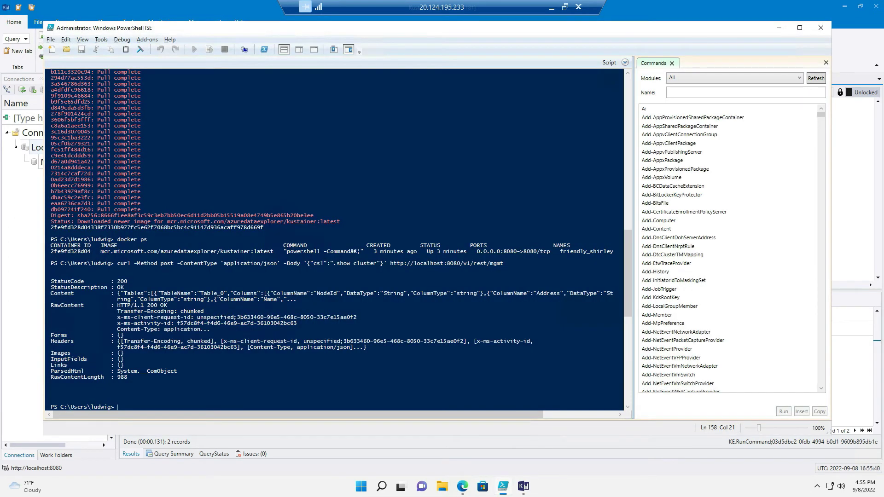
{"action": "type", "text": "docker"}
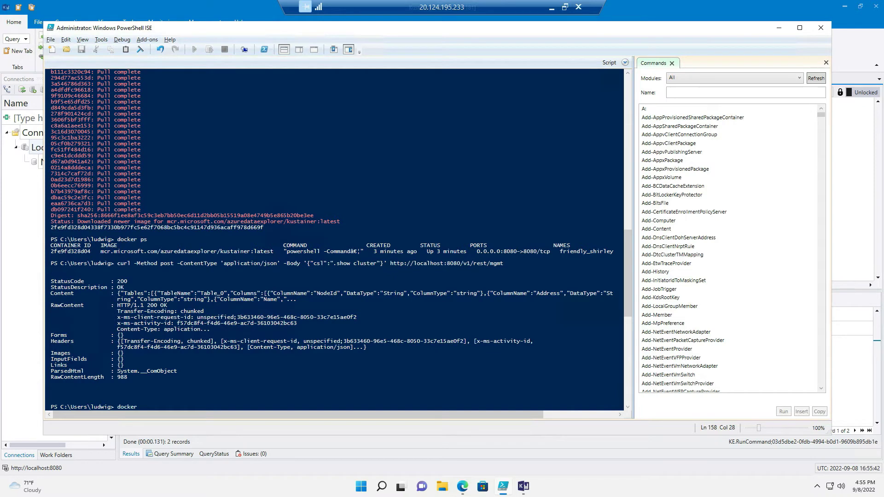
{"action": "type", "text": "kill"}
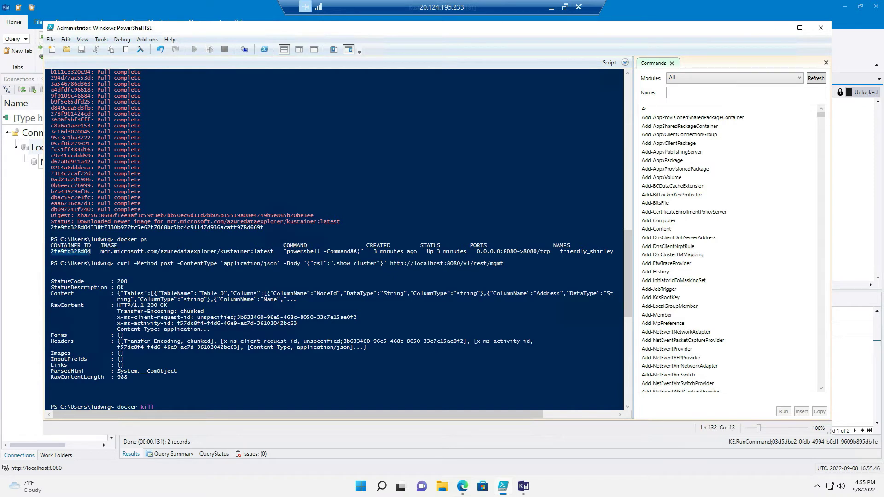
{"action": "type", "text": "2fe9fd328d04"}
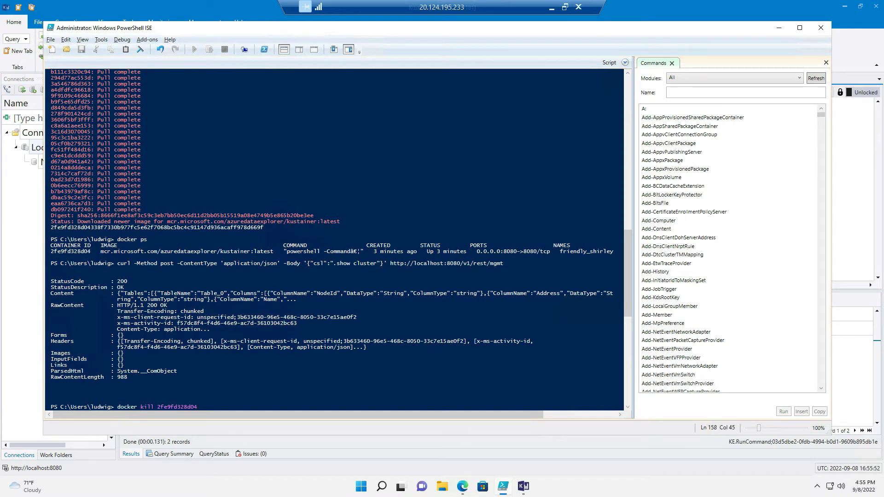
{"action": "type", "text": "docker"}
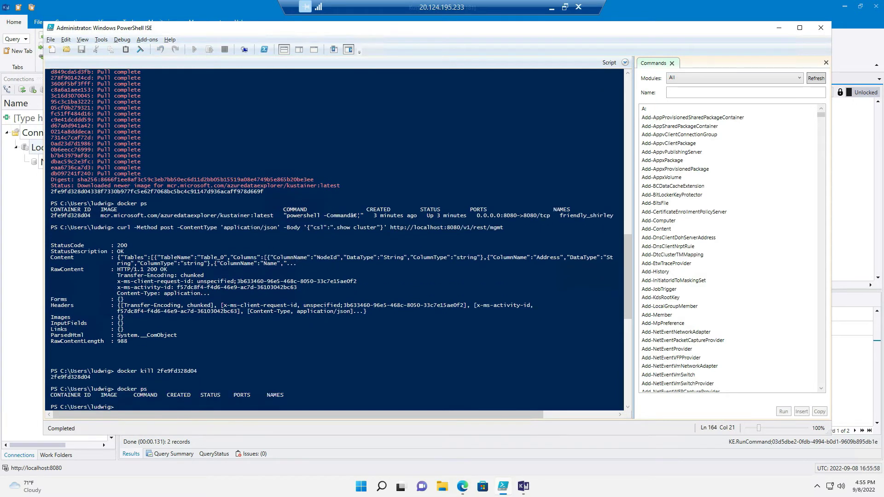
{"action": "type", "text": "docker ps"}
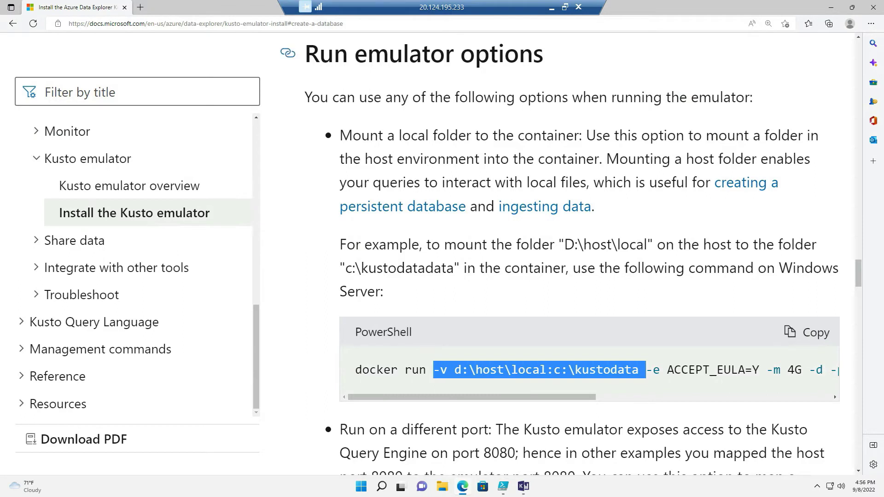
{"action": "mouse_move", "coordinate": [455, 361]}
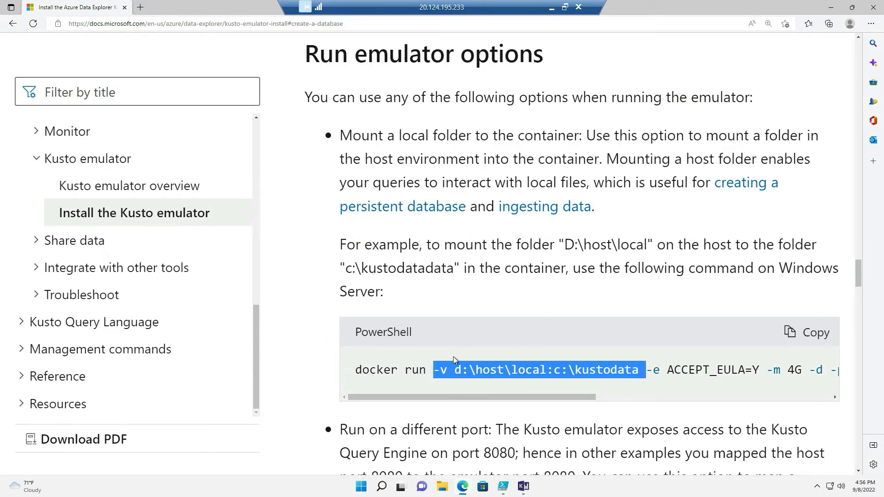
{"action": "mouse_move", "coordinate": [582, 384]}
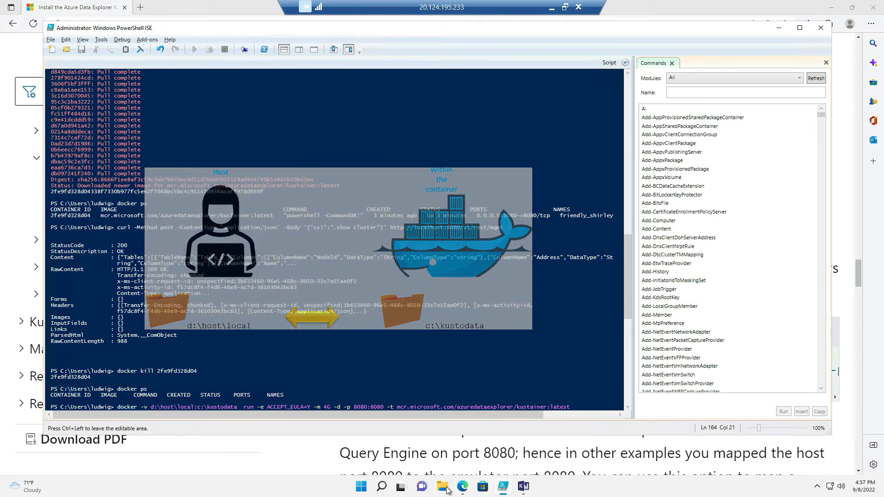
Verify D:\host\data exists in File Explorer and mount it as c:\kustodata in the docker run command
{"action": "left_click", "coordinate": [443, 486]}
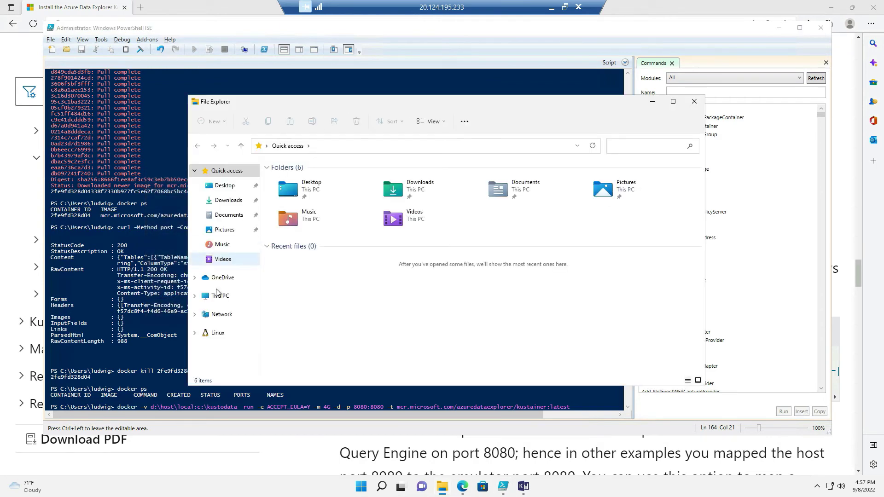
{"action": "left_click", "coordinate": [220, 296]}
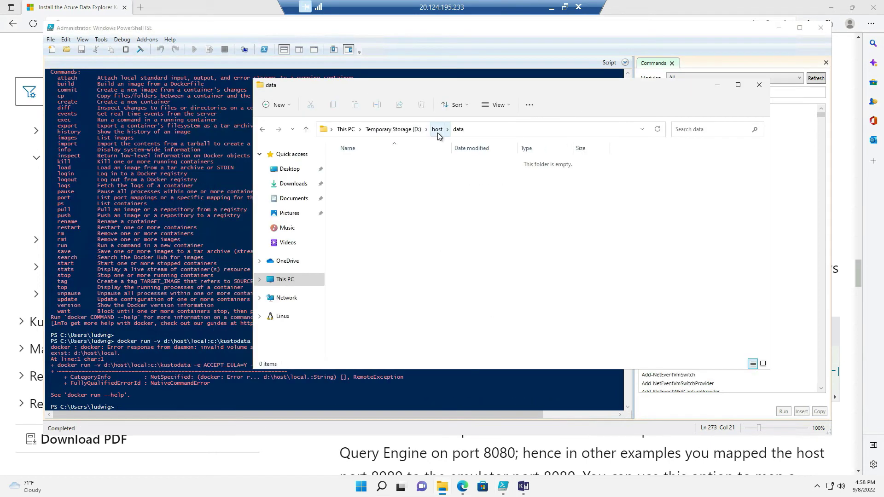
{"action": "mouse_move", "coordinate": [472, 136]}
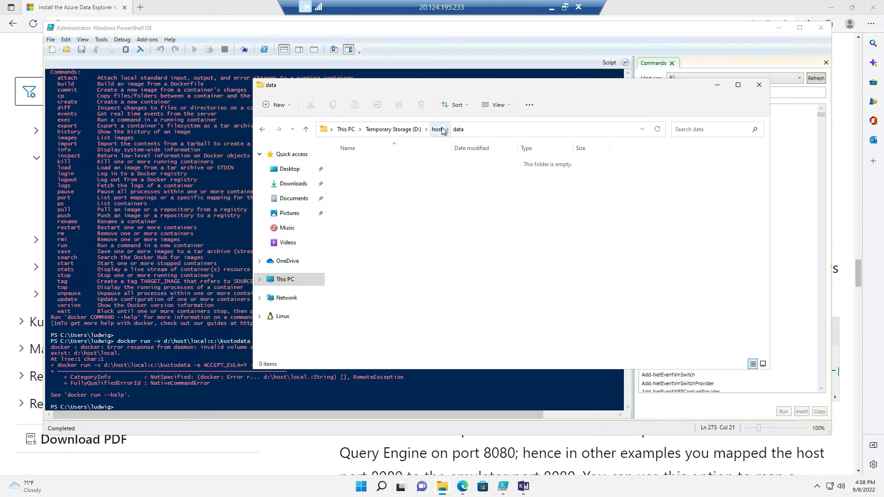
{"action": "left_click", "coordinate": [436, 129]}
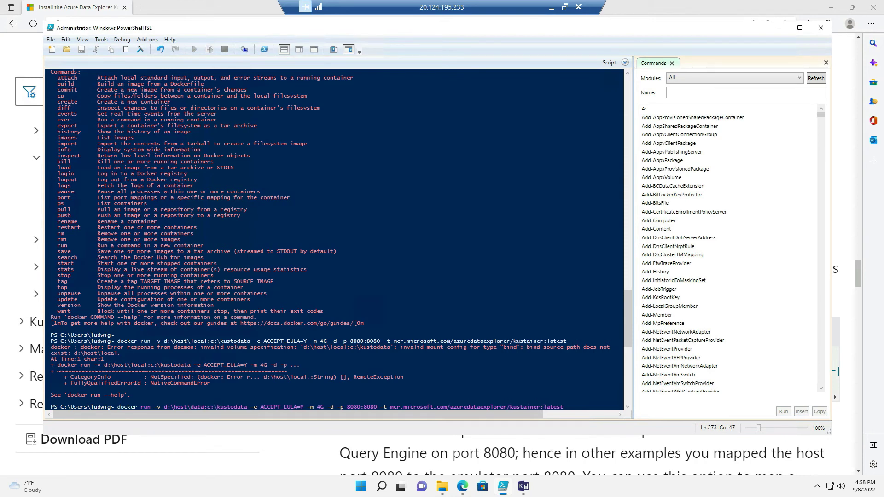
{"action": "left_click", "coordinate": [193, 50]}
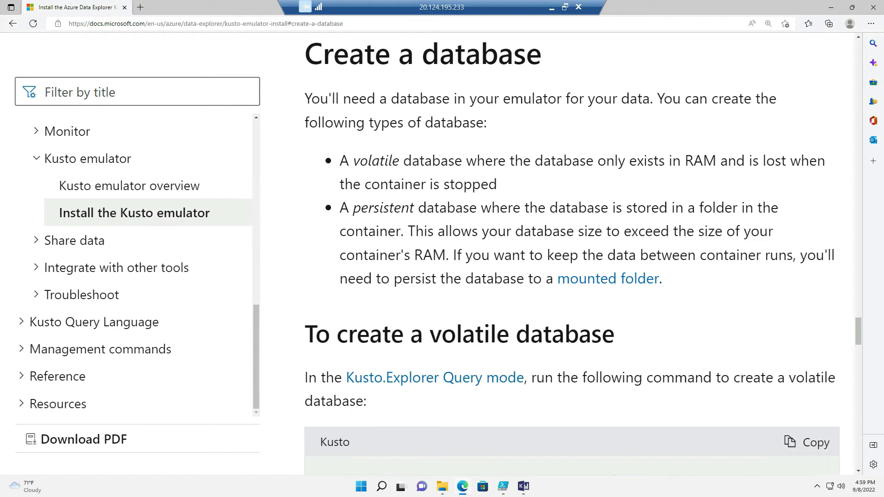
Find the persistent-database instructions and paste the .create database persist command into Kusto.Explorer
{"action": "scroll", "scroll_direction": "down", "scroll_amount": 3}
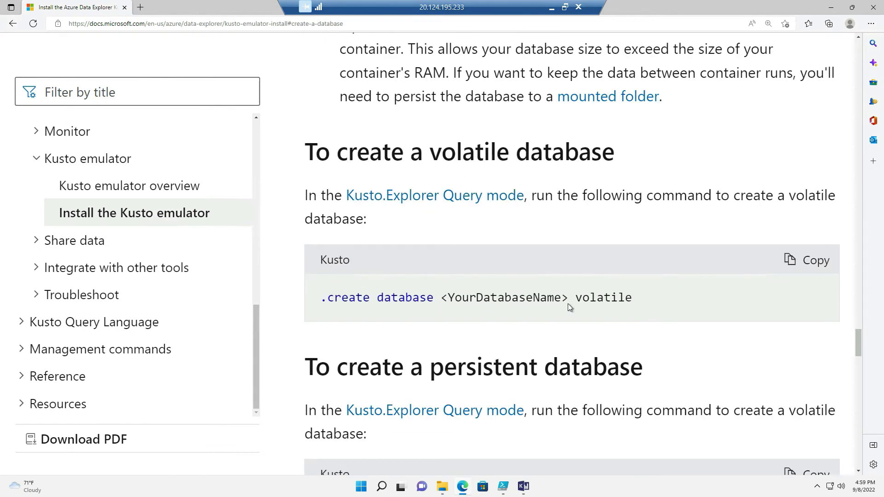
{"action": "scroll", "scroll_direction": "down", "scroll_amount": 3}
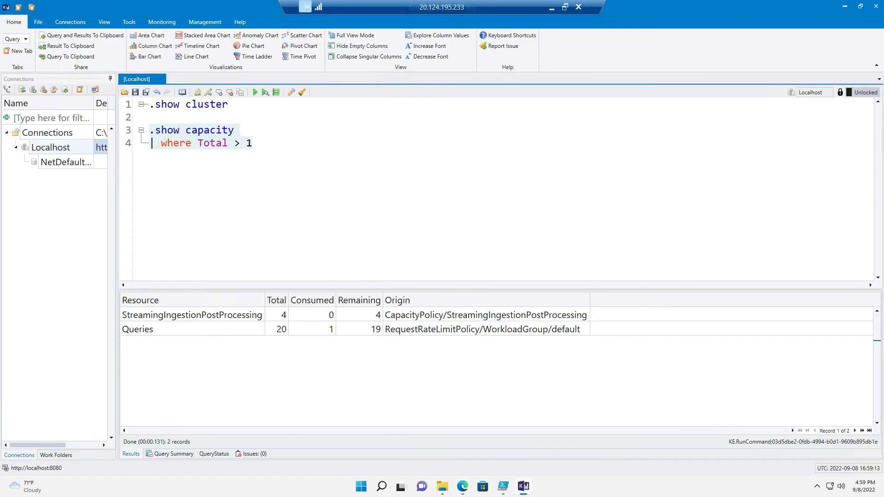
{"action": "type", "text": ".create database <YourDatabaseName> persist ("}
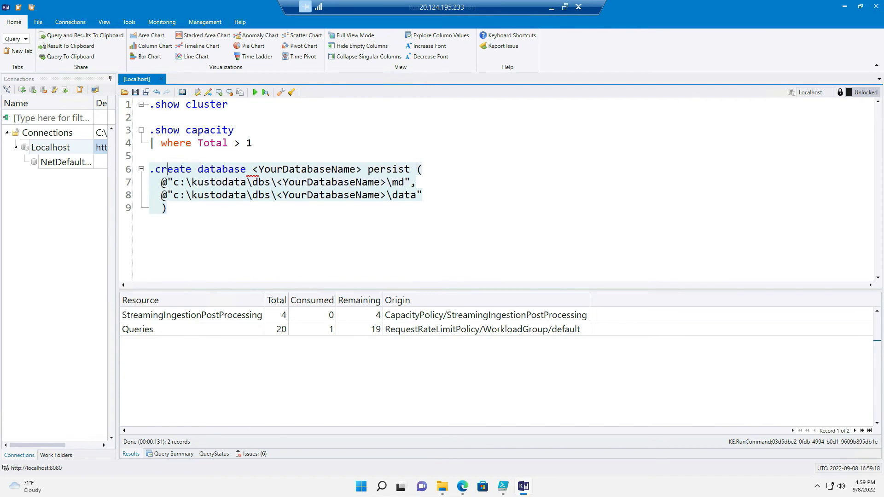
Replace each <YourDatabaseName> with MyDb in the name, md and data paths, then run the command
{"action": "left_click_drag", "start_coordinate": [198, 170], "coordinate": [361, 170]}
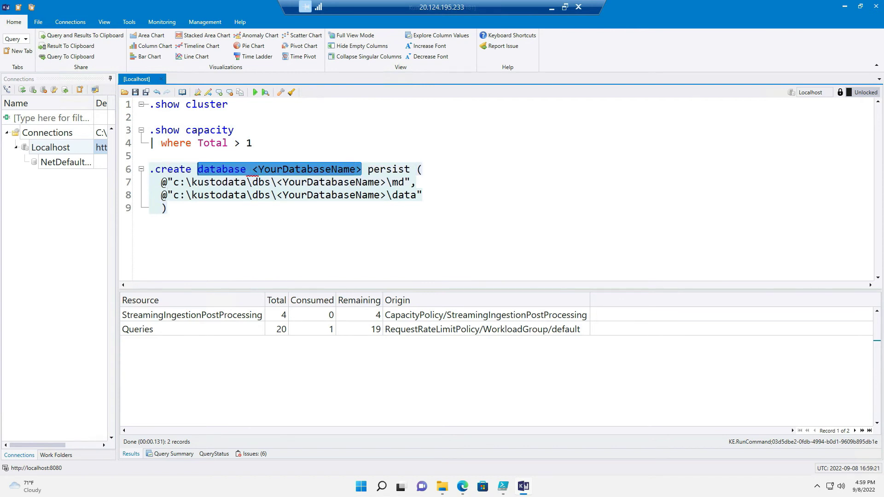
{"action": "type", "text": "M"}
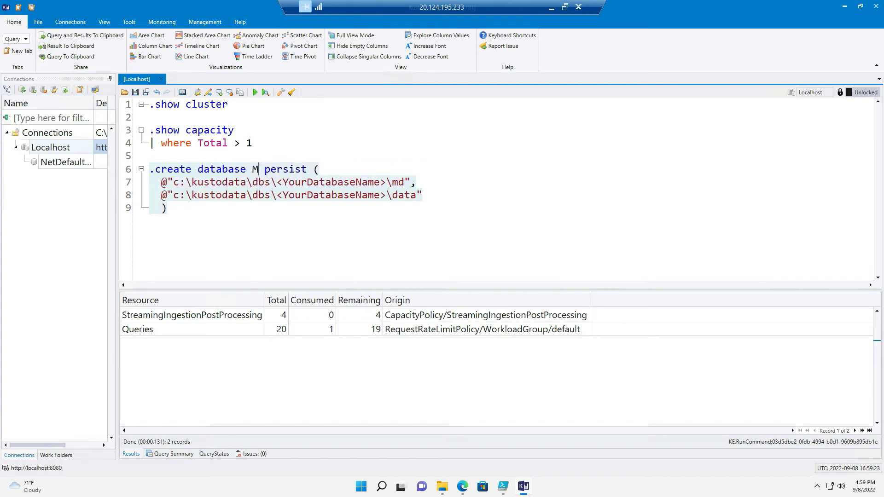
{"action": "type", "text": "yDb"}
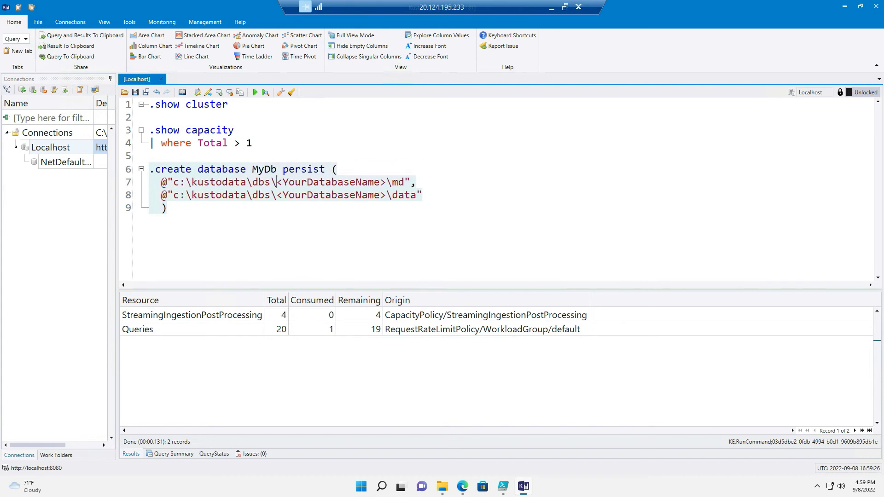
{"action": "double_click", "coordinate": [330, 182]}
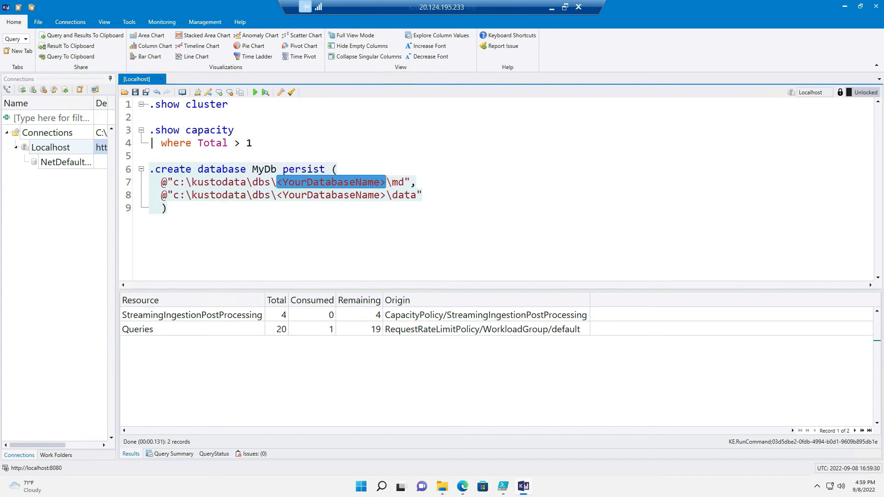
{"action": "type", "text": "MyDb"}
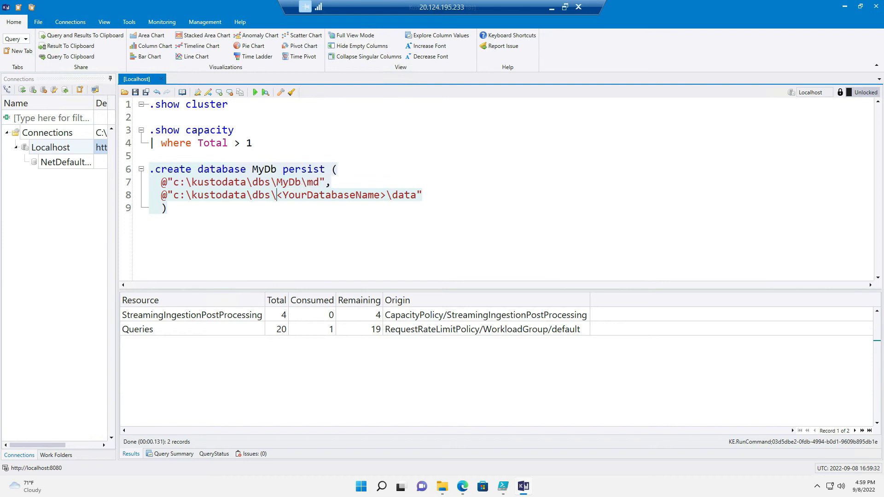
{"action": "double_click", "coordinate": [330, 196]}
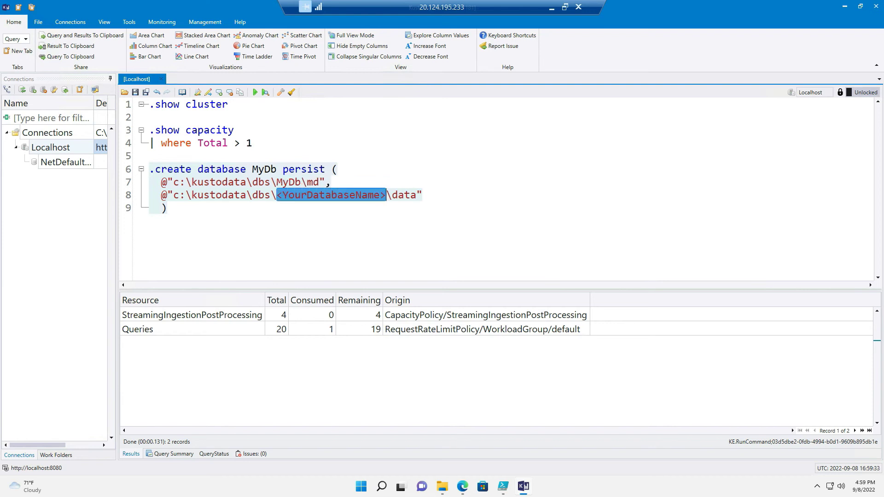
{"action": "type", "text": "MyDb"}
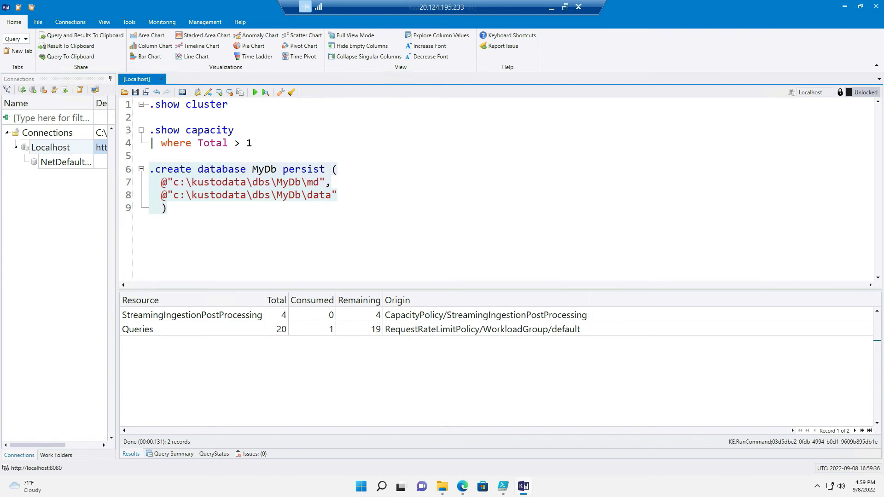
{"action": "left_click", "coordinate": [255, 93]}
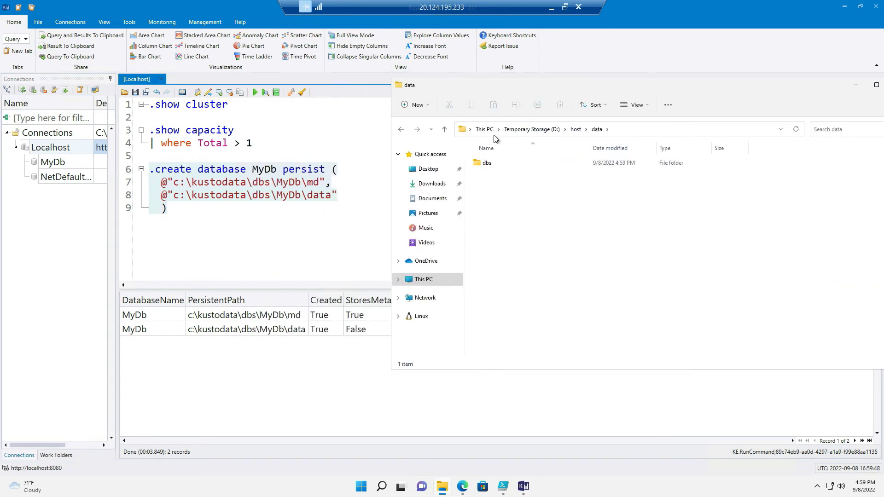
Browse into host\data\dbs\MyDb\data, confirm it is empty, and go back up
{"action": "left_click", "coordinate": [486, 163]}
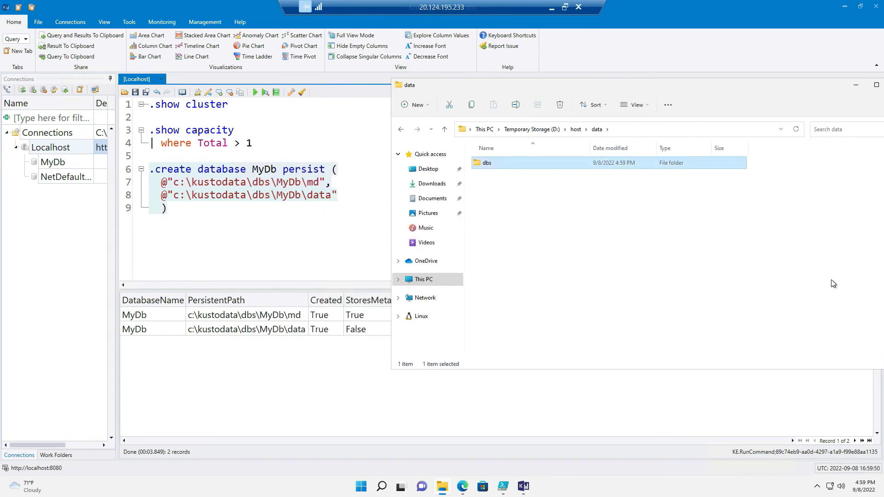
{"action": "double_click", "coordinate": [486, 162]}
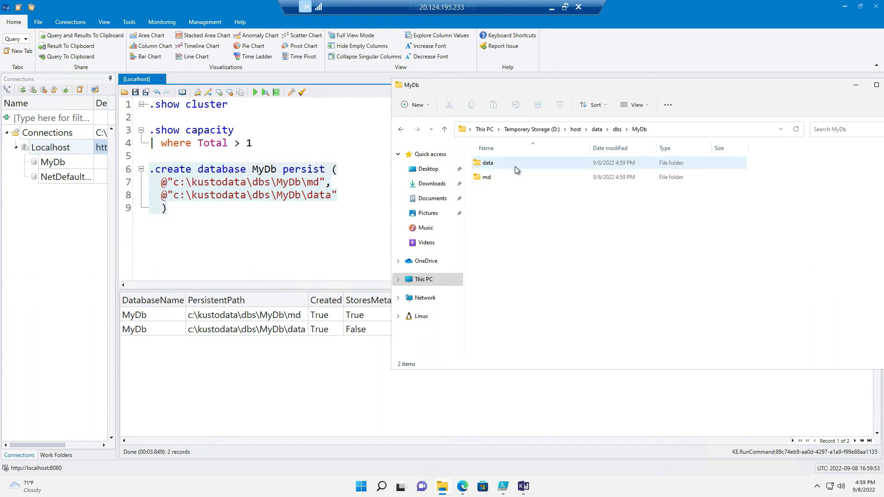
{"action": "double_click", "coordinate": [487, 163]}
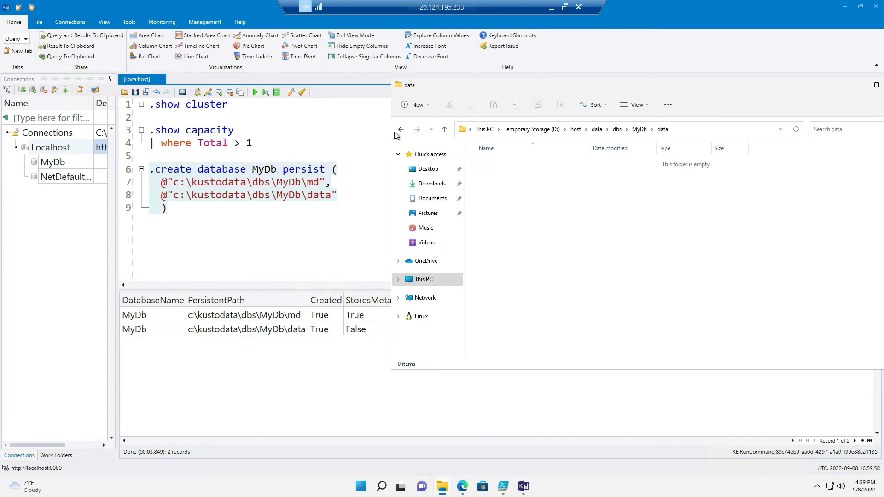
{"action": "left_click", "coordinate": [400, 128]}
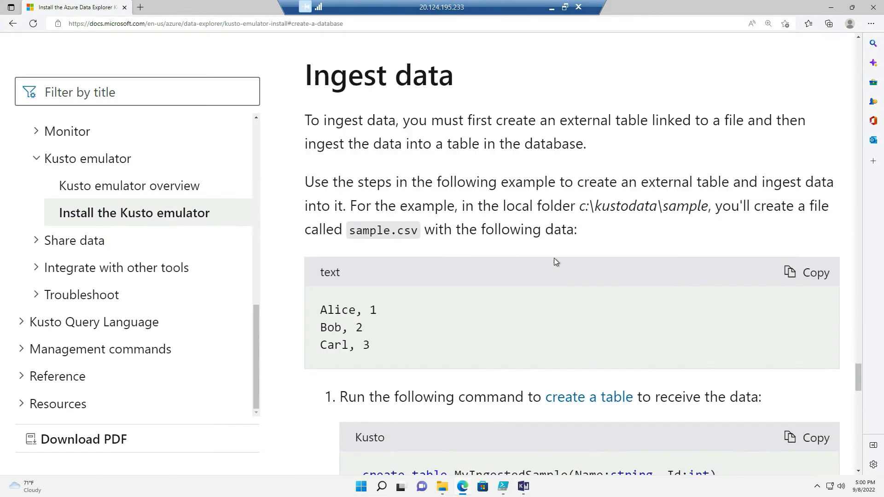
Copy the Alice, Bob, Carl sample data and start a new file in the host data folder
{"action": "left_click", "coordinate": [807, 273]}
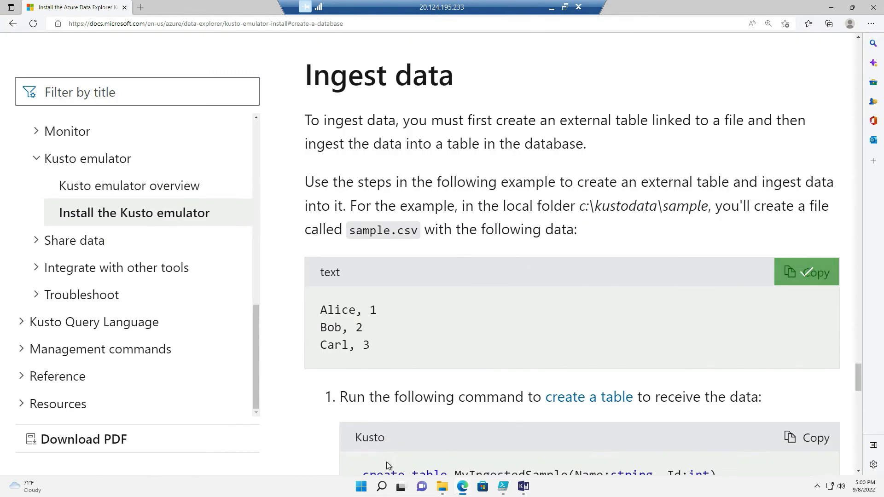
{"action": "left_click", "coordinate": [581, 288]}
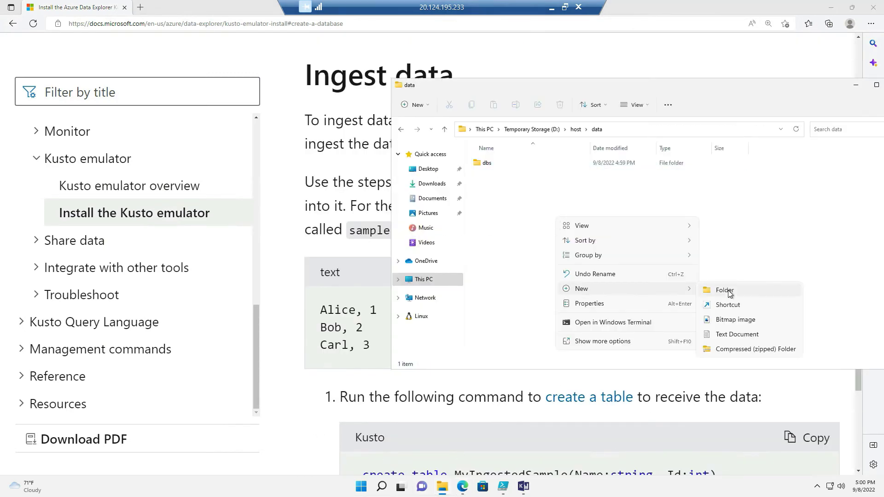
{"action": "left_click", "coordinate": [736, 333]}
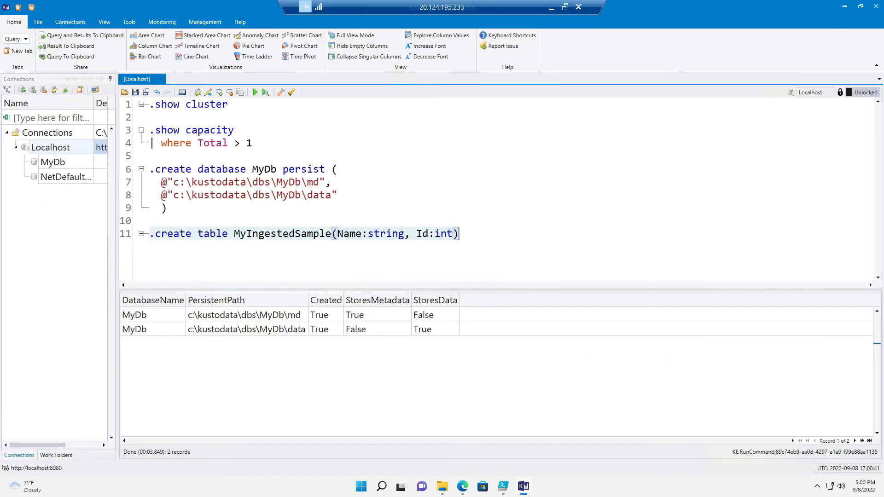
Create table MyIngestedSample(Name:string, Id:int) and ingest c:\kustodata\sample.csv into it
{"action": "left_click", "coordinate": [255, 93]}
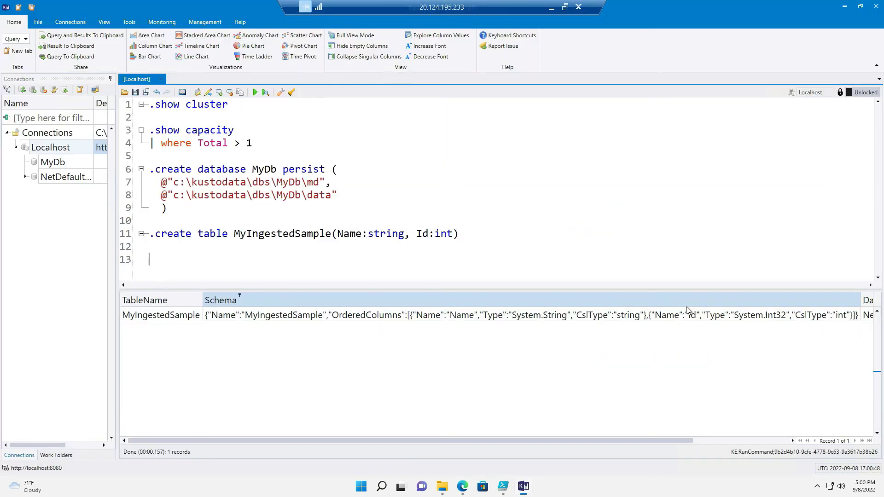
{"action": "type", "text": ".ingest into table MyIngestedSample(@\"c:\\kustodata\\sample.csv\")"}
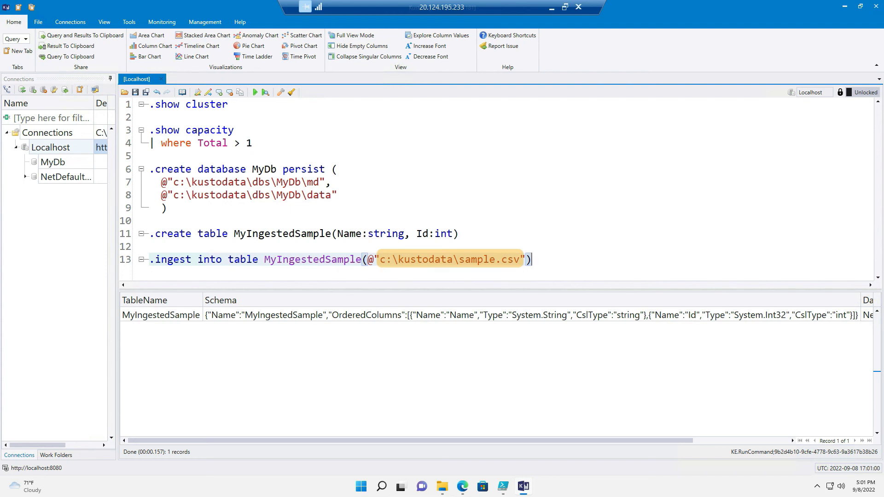
{"action": "left_click", "coordinate": [255, 92]}
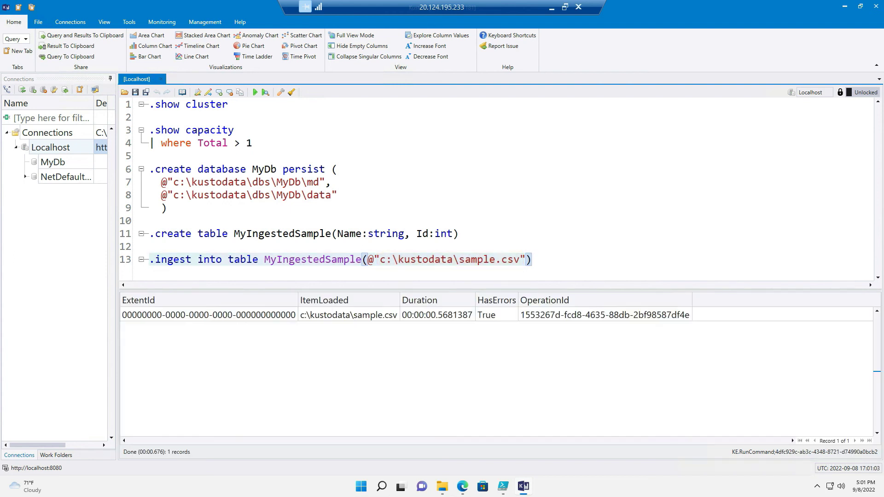
{"action": "left_click", "coordinate": [255, 92]}
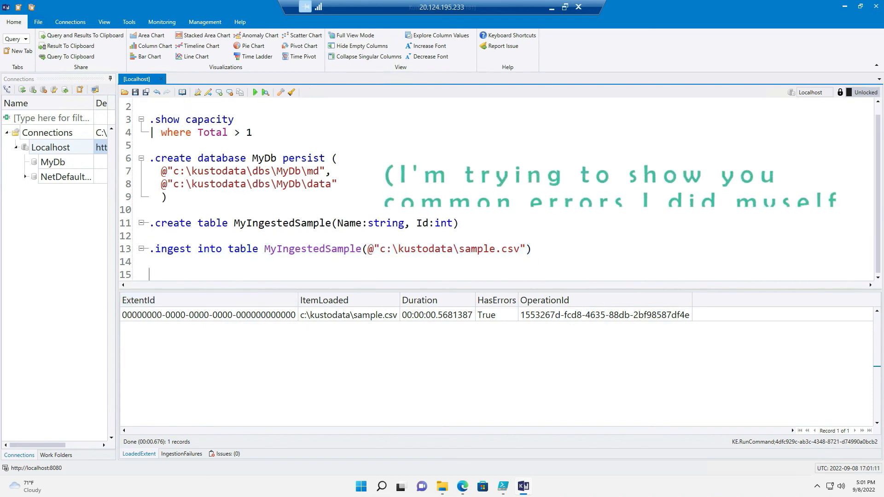
Run .show ingestion failures to see the failed sample.csv load
{"action": "type", "text": ".show ingestion failures"}
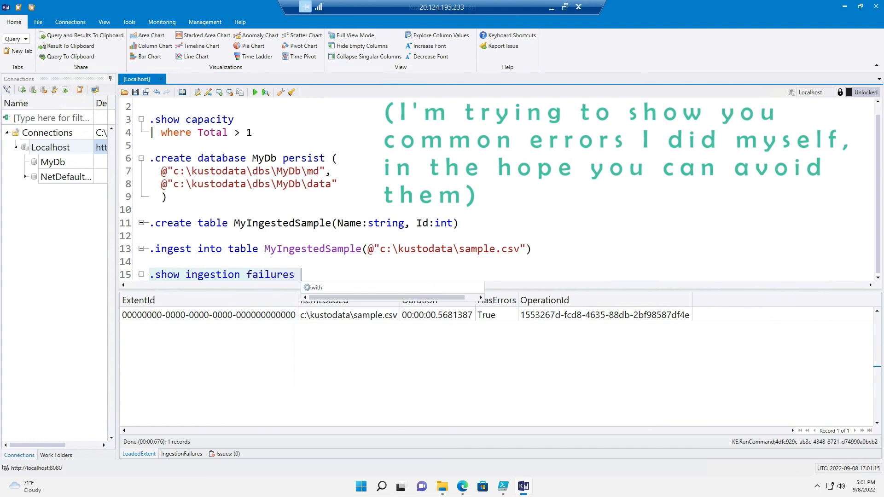
{"action": "left_click", "coordinate": [255, 92]}
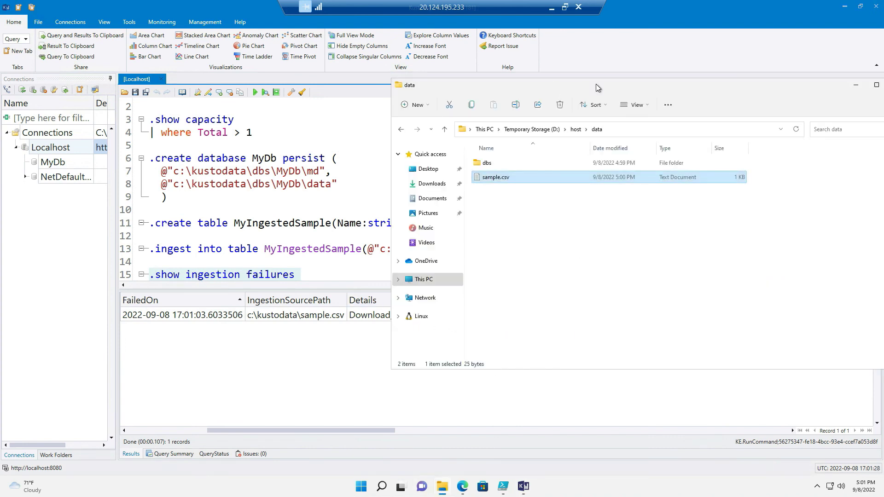
Enable file name extensions and rename the file to a genuine sample.csv, confirming the warning
{"action": "left_click", "coordinate": [545, 87]}
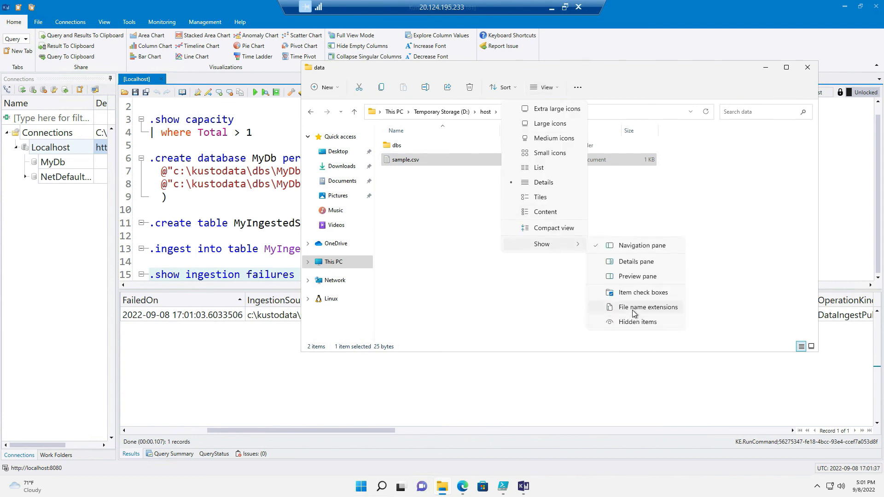
{"action": "left_click", "coordinate": [648, 306]}
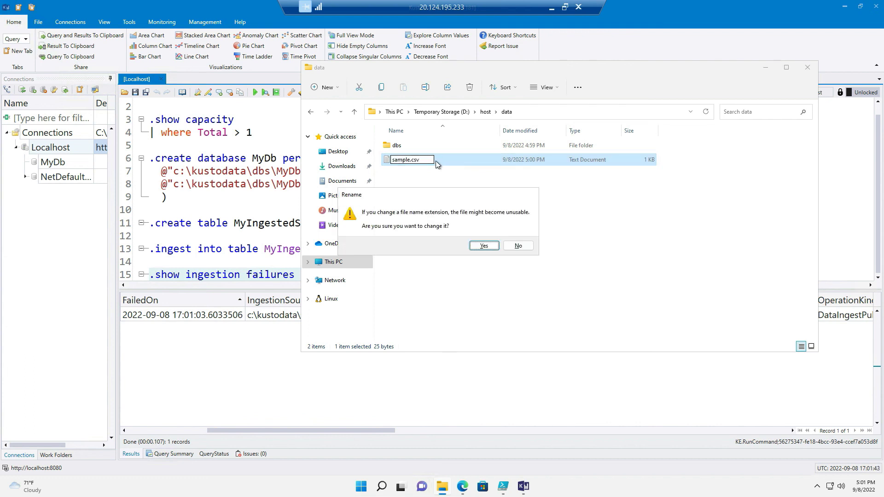
{"action": "left_click", "coordinate": [483, 245]}
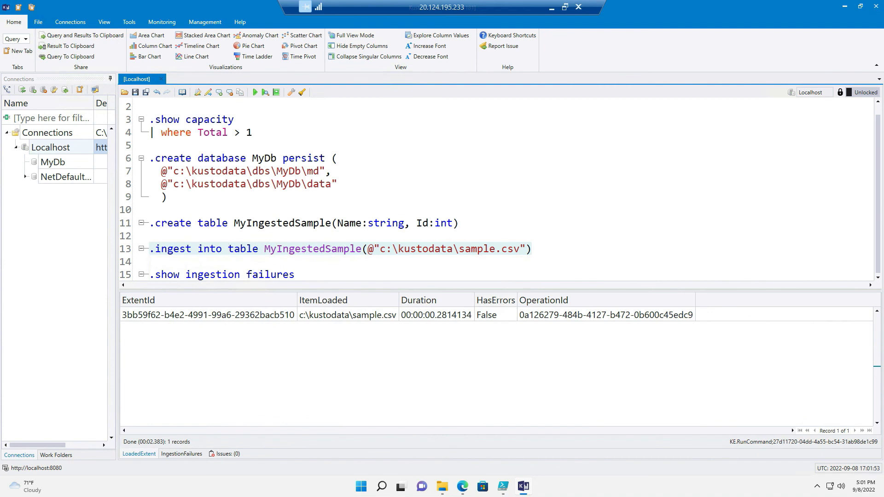
Query the MyIngestedSample table and dismiss the 'No query context' message
{"action": "double_click", "coordinate": [312, 249]}
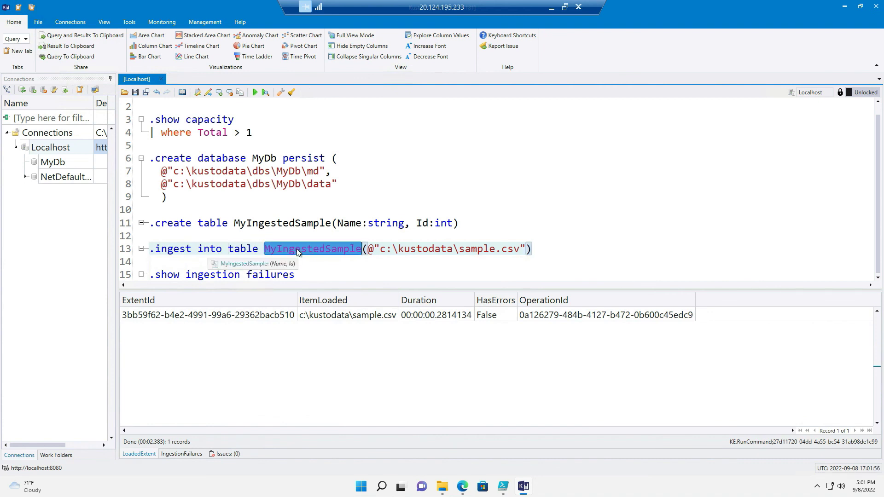
{"action": "type", "text": "MyIngestedSample"}
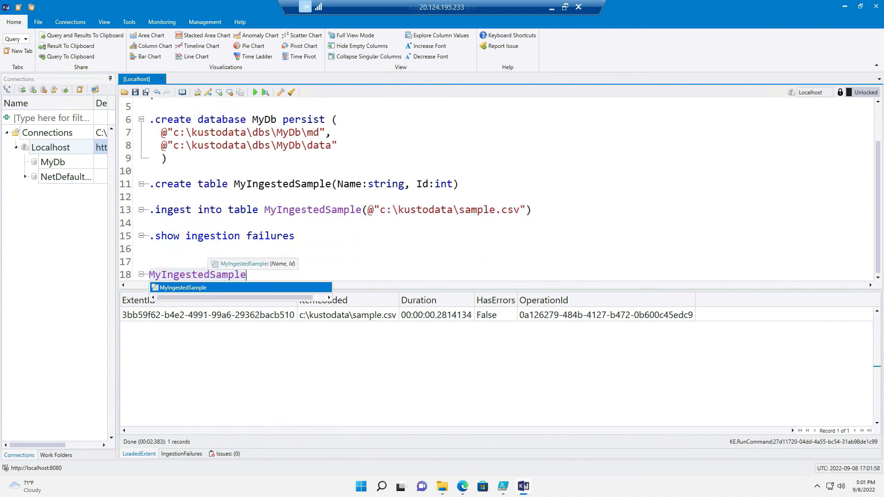
{"action": "left_click", "coordinate": [254, 92]}
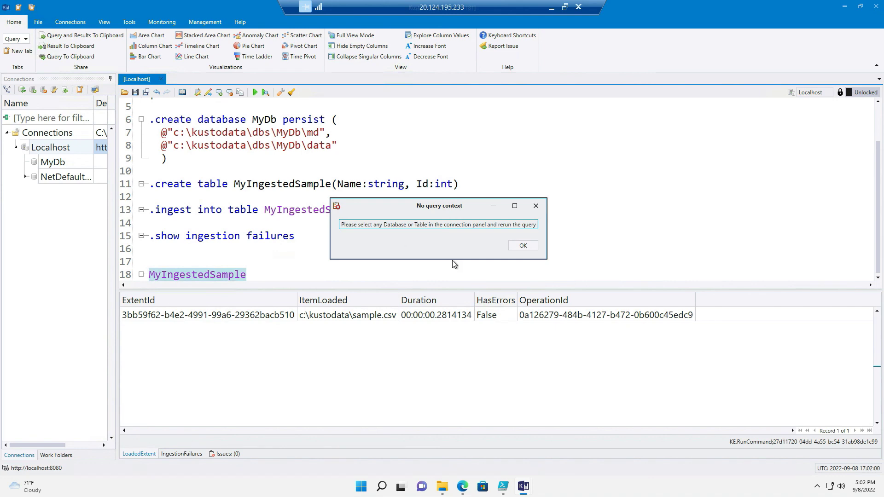
{"action": "left_click", "coordinate": [523, 245]}
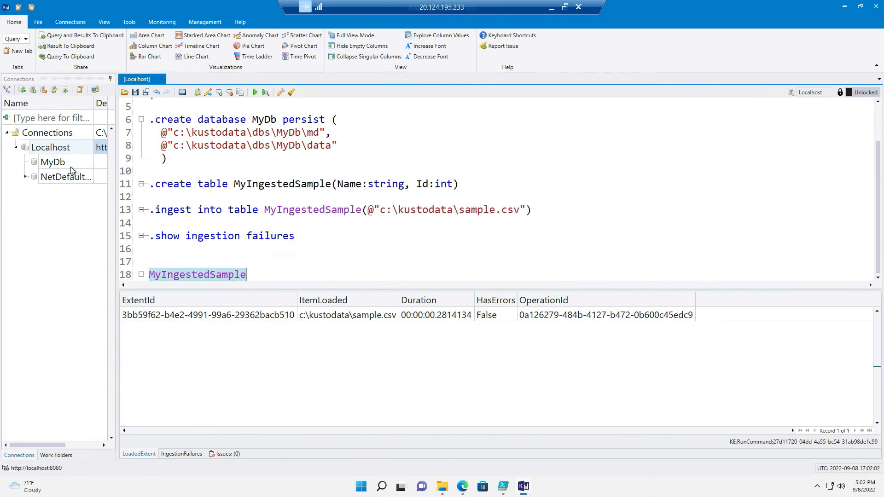
Select MyDb as the query database and rerun, returning Alice 1, Bob 2, Carl 3
{"action": "left_click", "coordinate": [52, 162]}
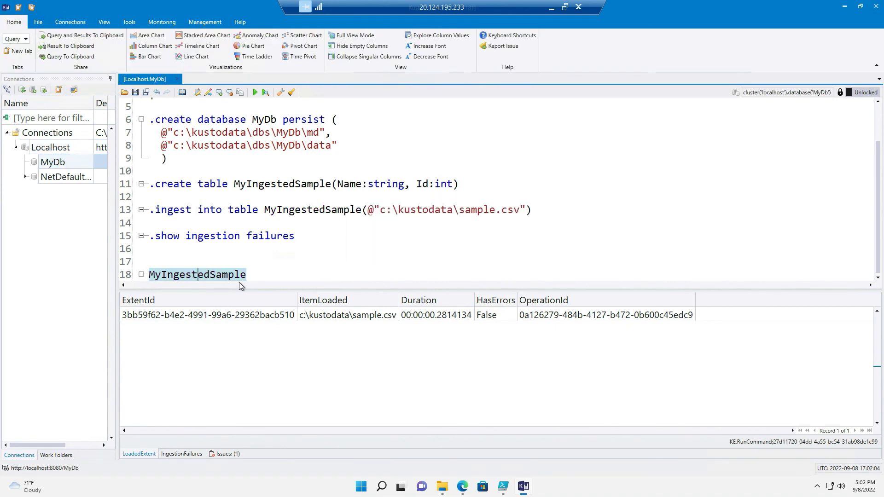
{"action": "left_click", "coordinate": [255, 92]}
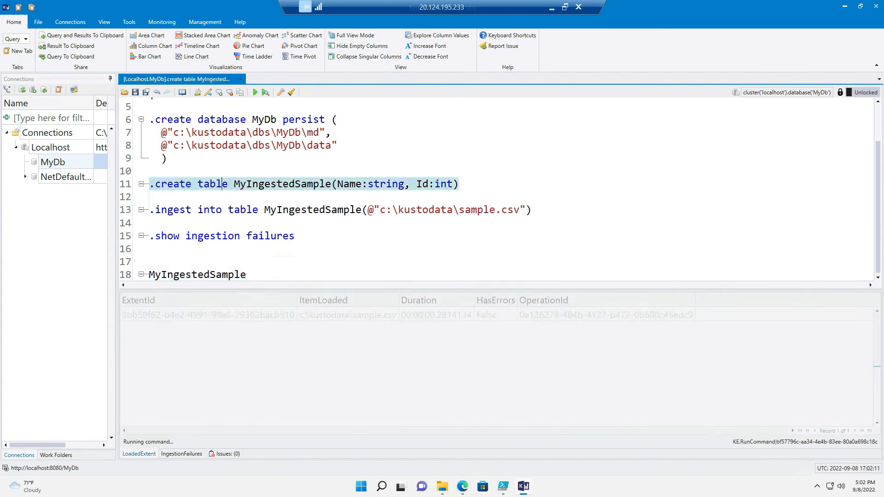
{"action": "left_click", "coordinate": [255, 92]}
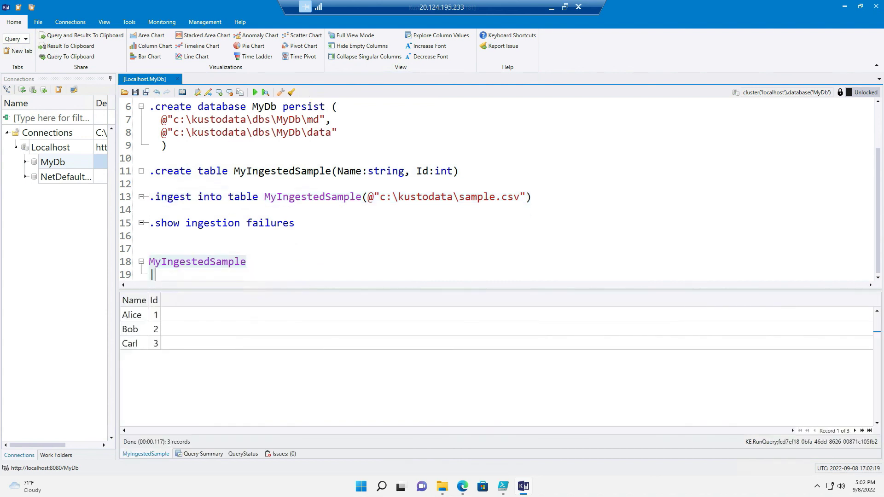
Pipe MyIngestedSample into summarize max(Id) and run it, returning max_Id 3
{"action": "type", "text": "summarize"}
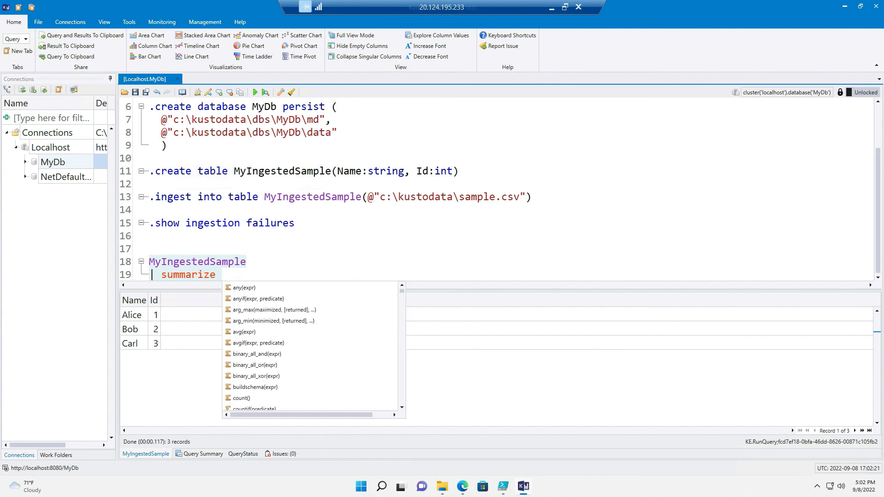
{"action": "type", "text": "max(Id"}
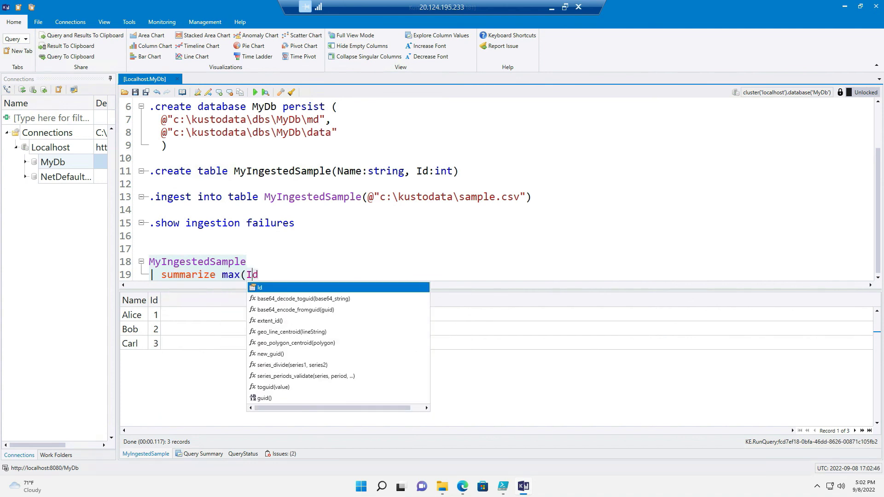
{"action": "left_click", "coordinate": [256, 92]}
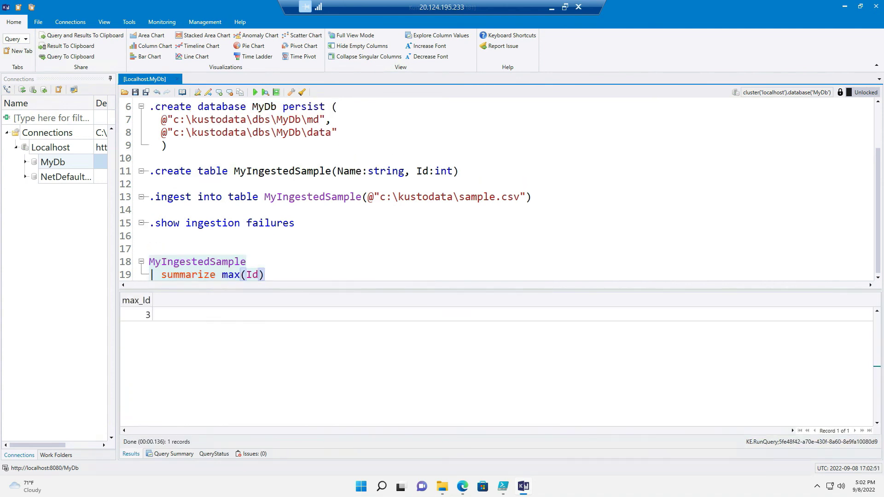